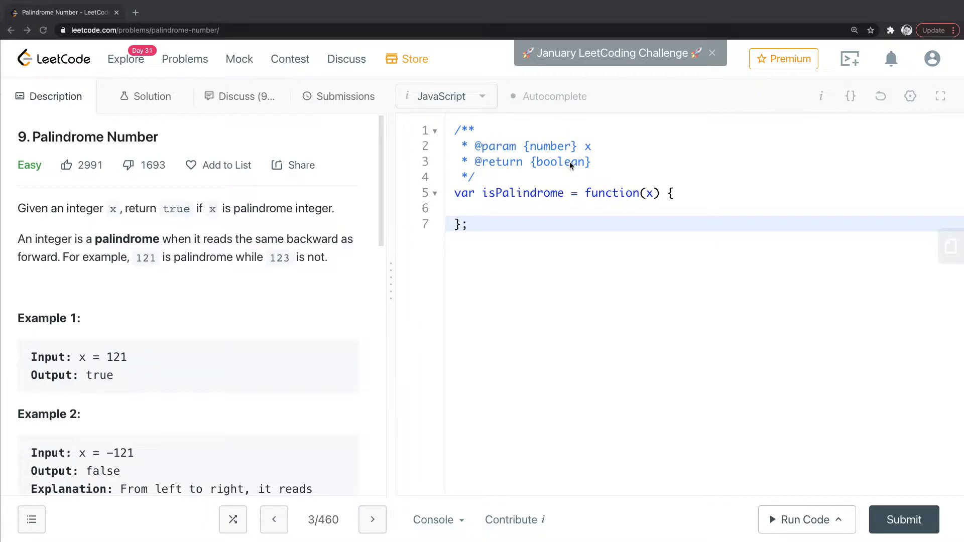
mouse_move(282, 249)
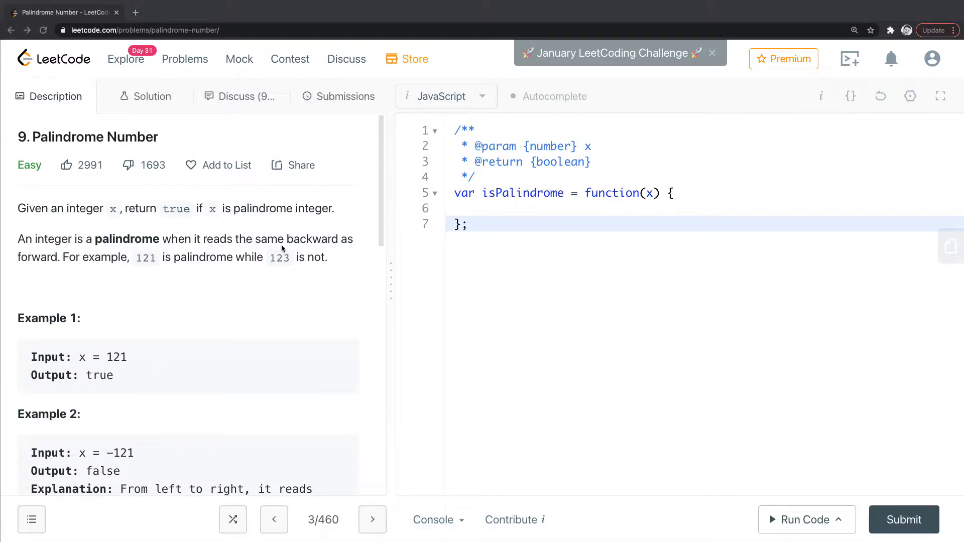
mouse_move(210, 271)
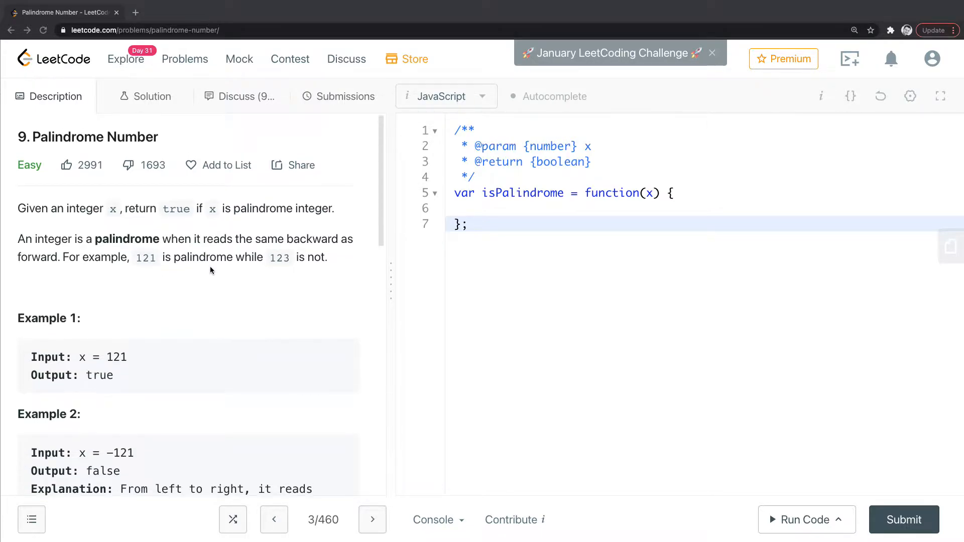
Write let reversed = x.toString().split('').reverse().join('') as the function's first line
click(501, 207)
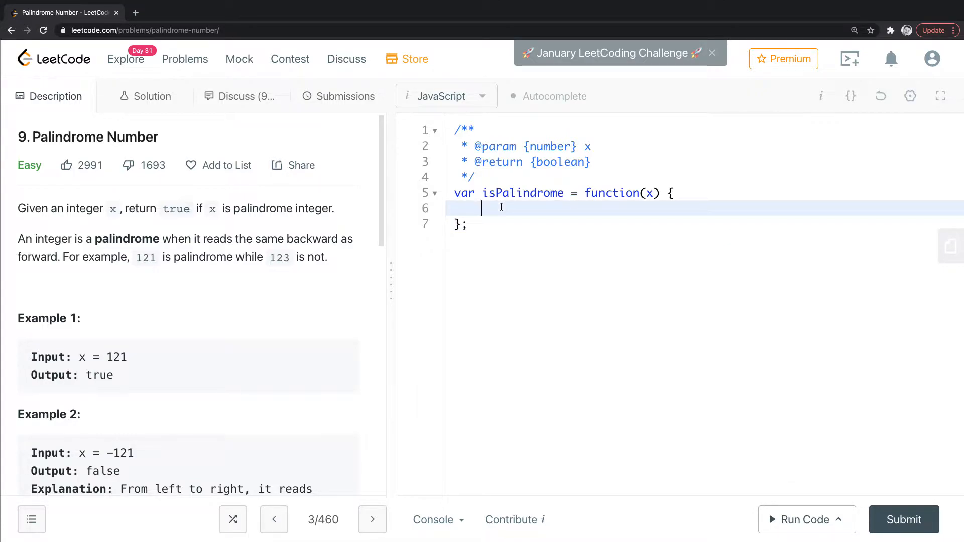
text(let res)
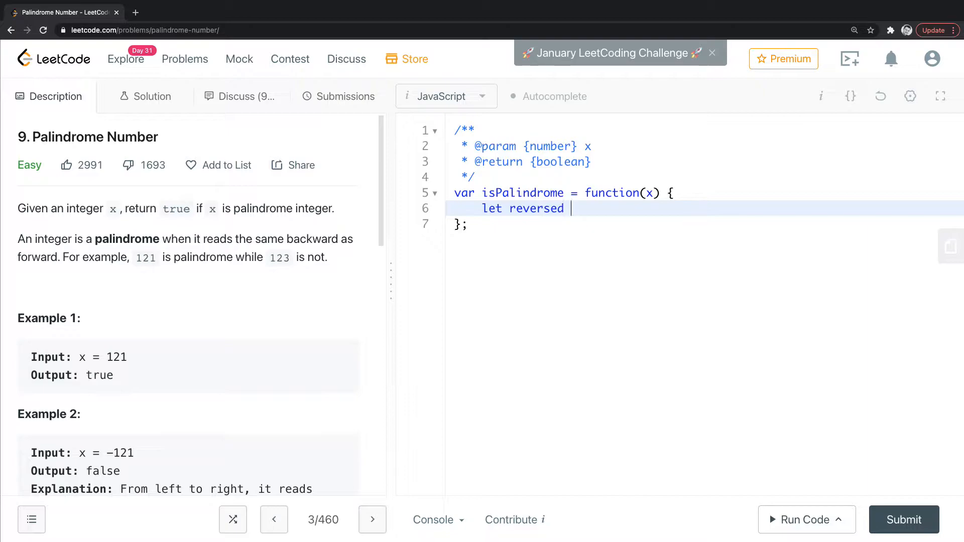
text(=)
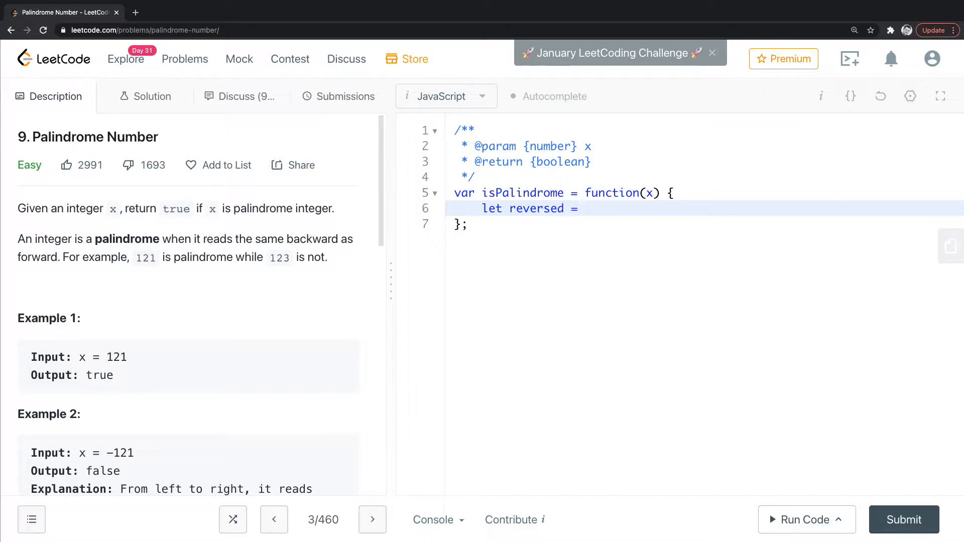
text(x.)
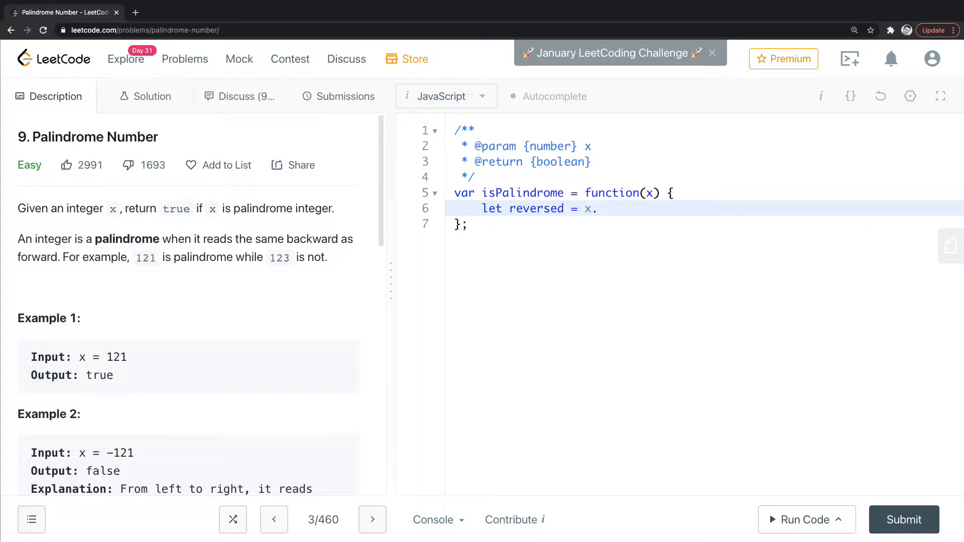
text(toStrin)
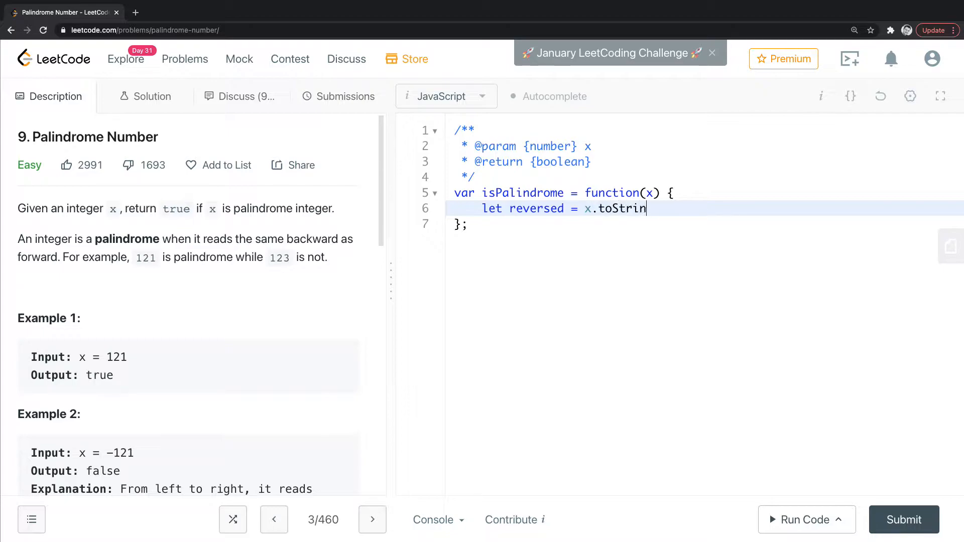
text(g())
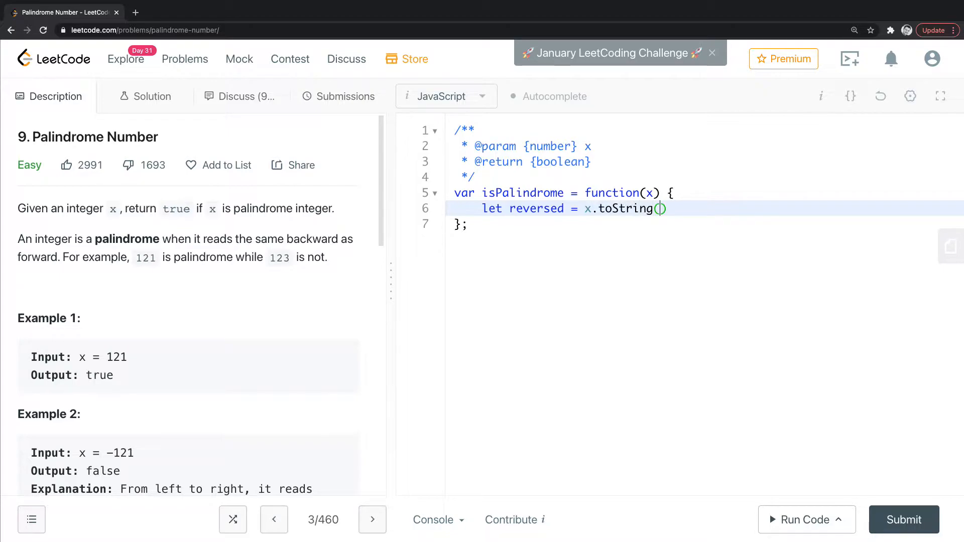
text().spli)
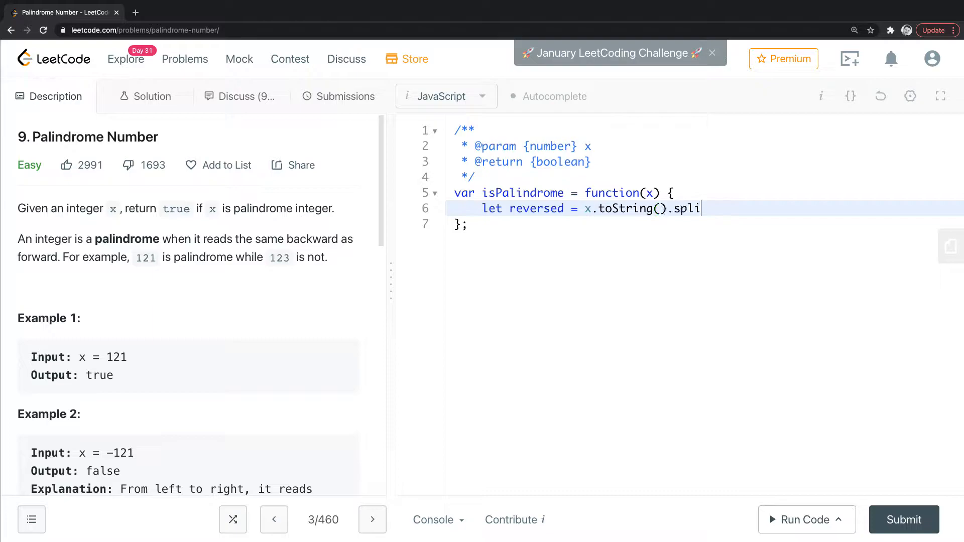
text(t())
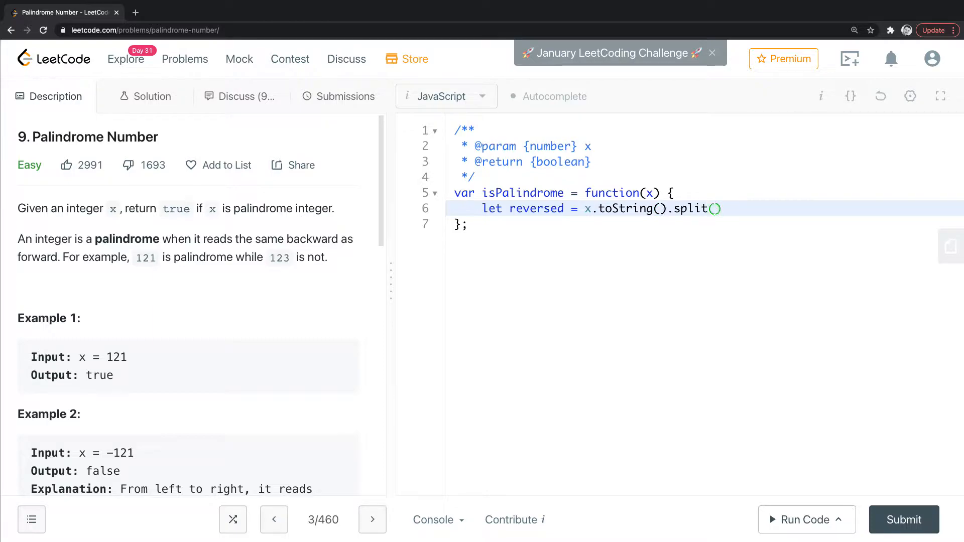
text('')
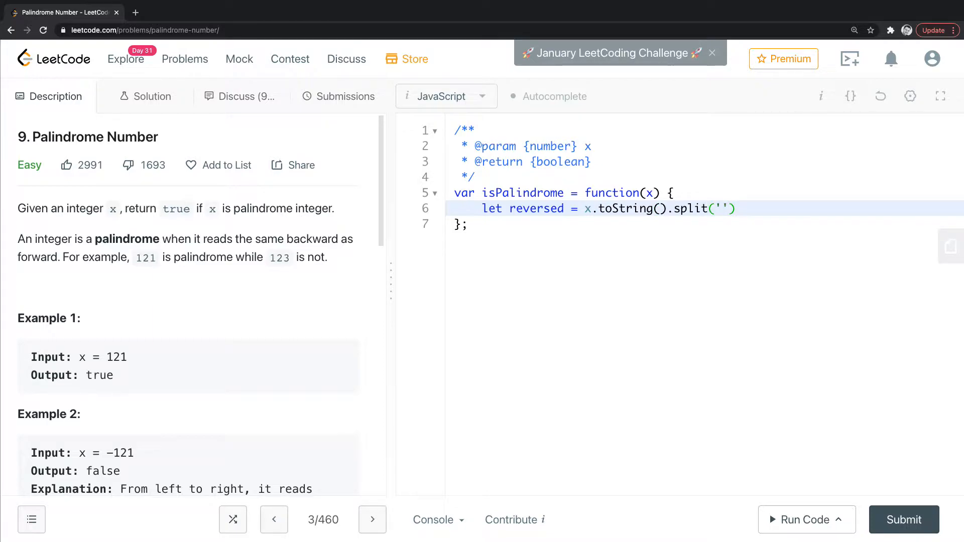
text(.rev)
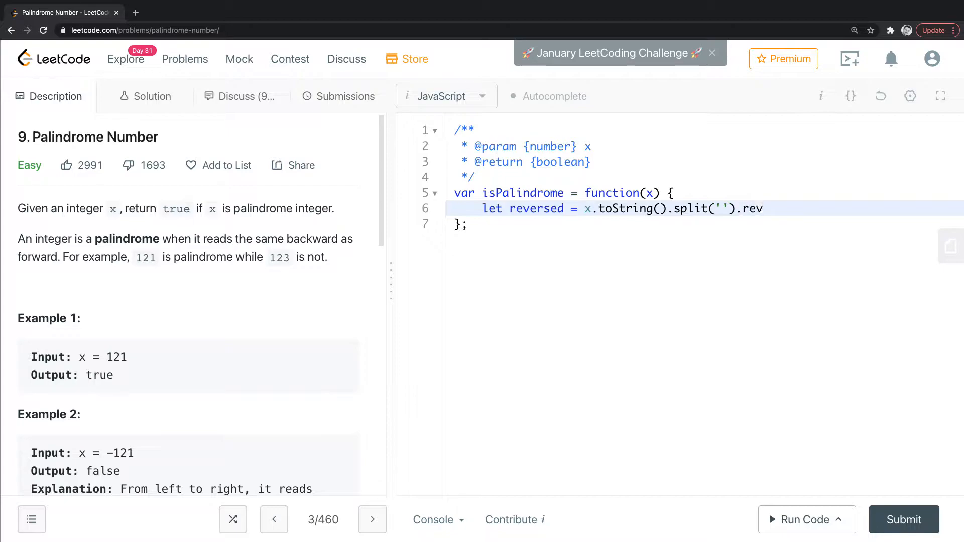
text(erse())
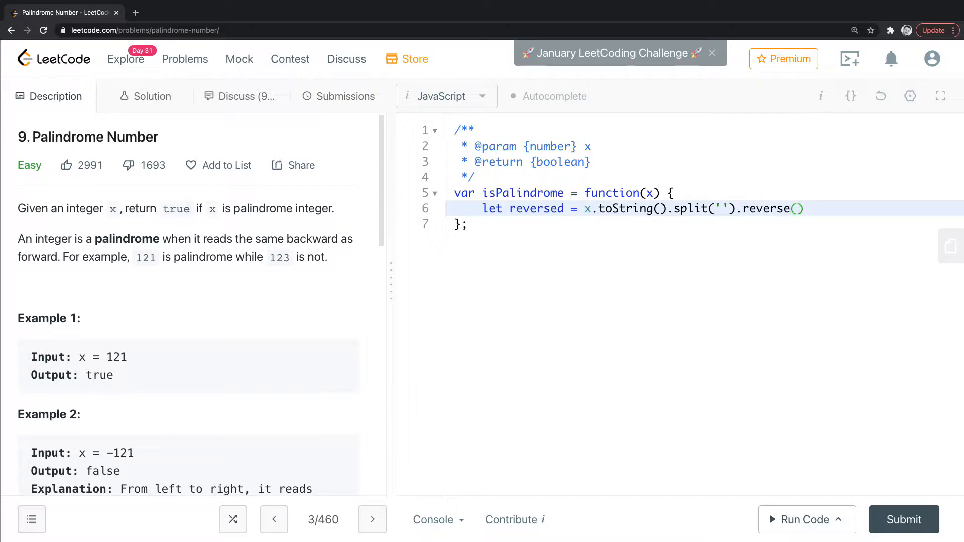
text(.)
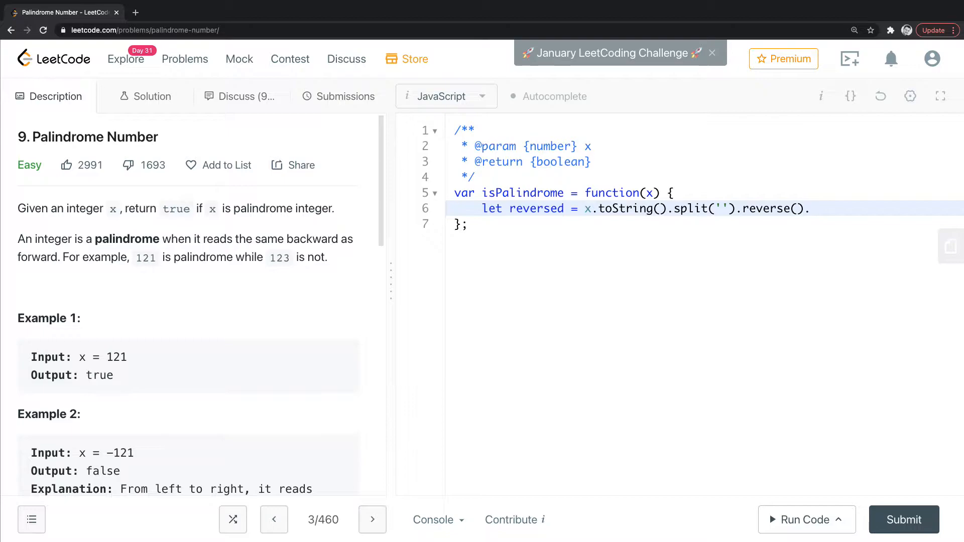
text(.join(''))
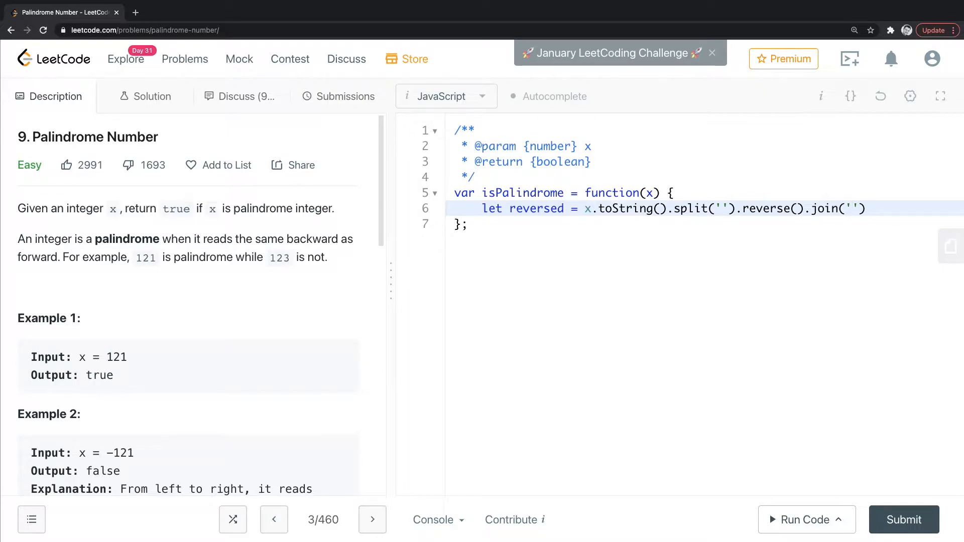
Add console.log(reversed) and run the code, getting Wrong Answer with stdout 121
text(conso)
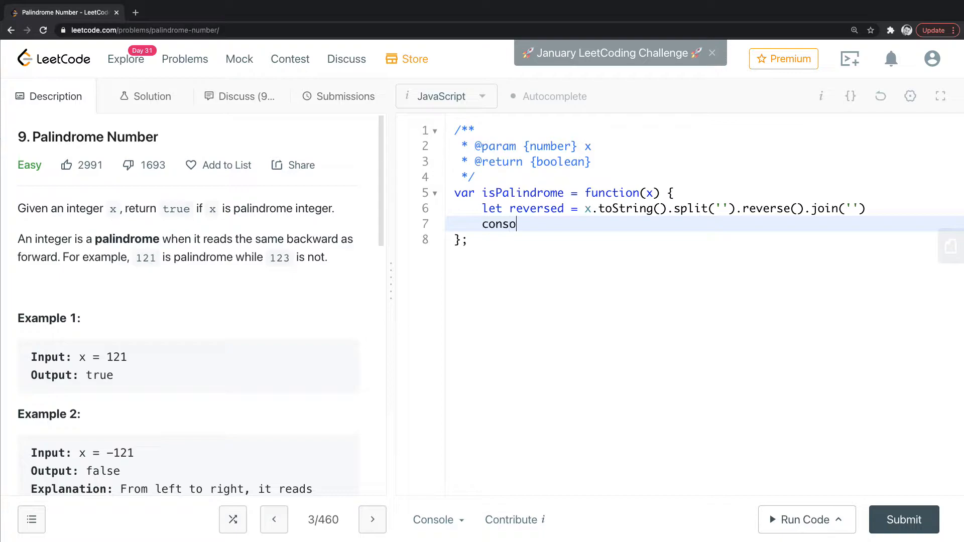
text(le.log(re))
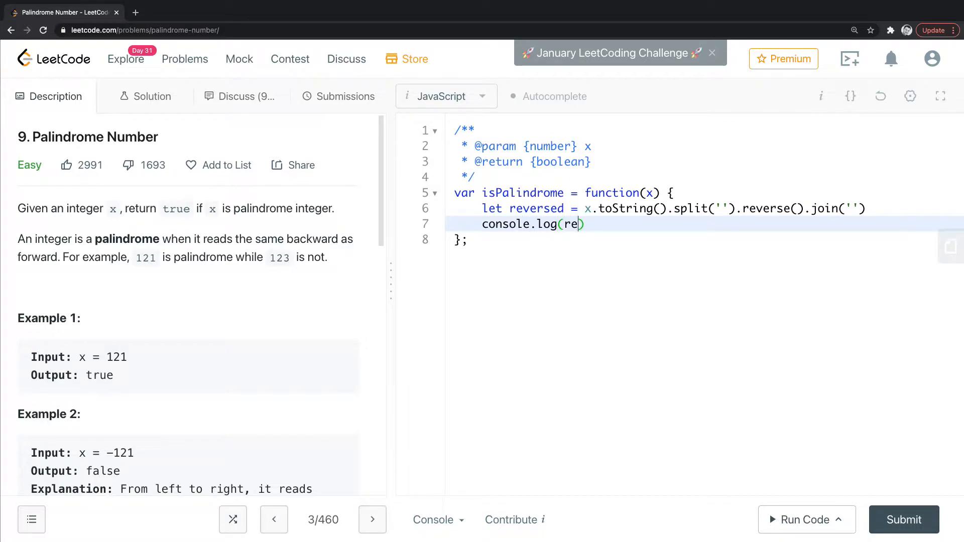
text(versed)
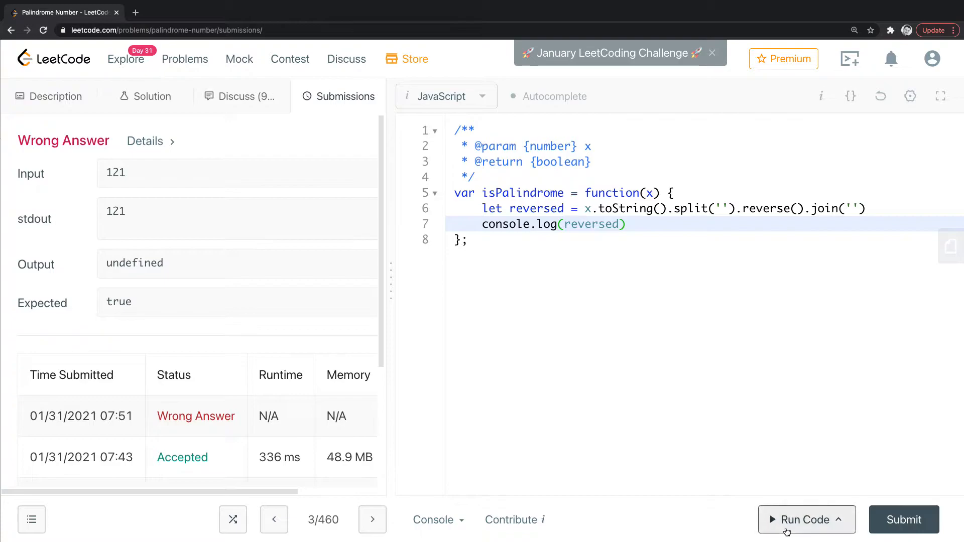
click(805, 520)
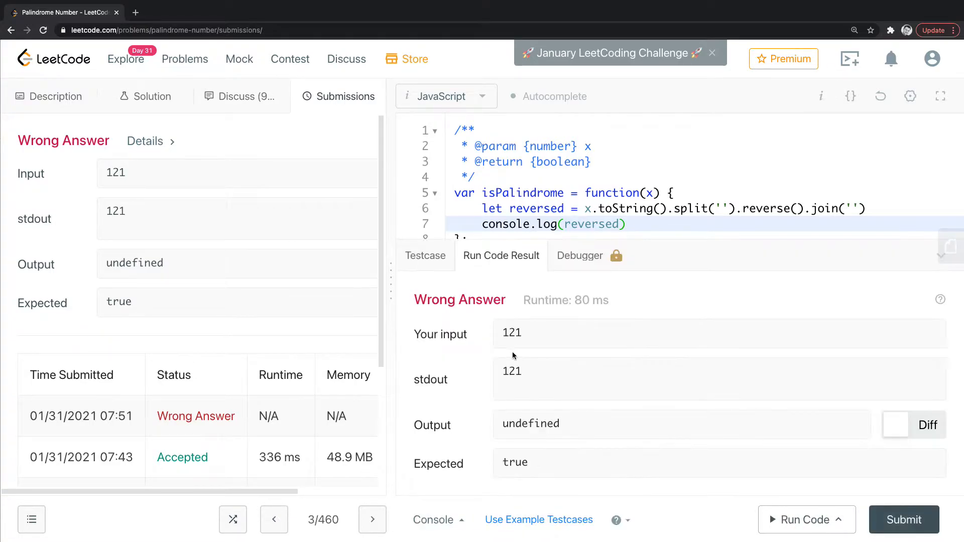
mouse_move(515, 380)
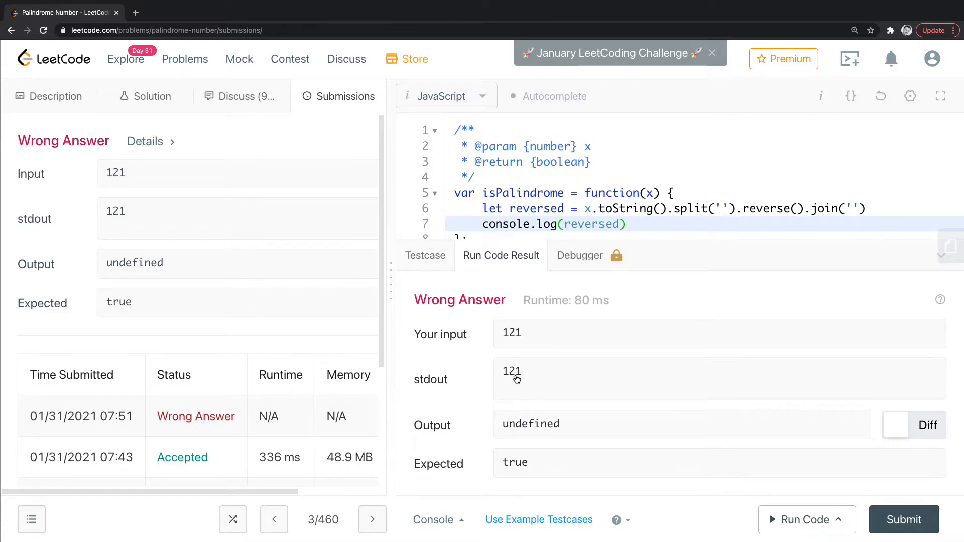
mouse_move(614, 250)
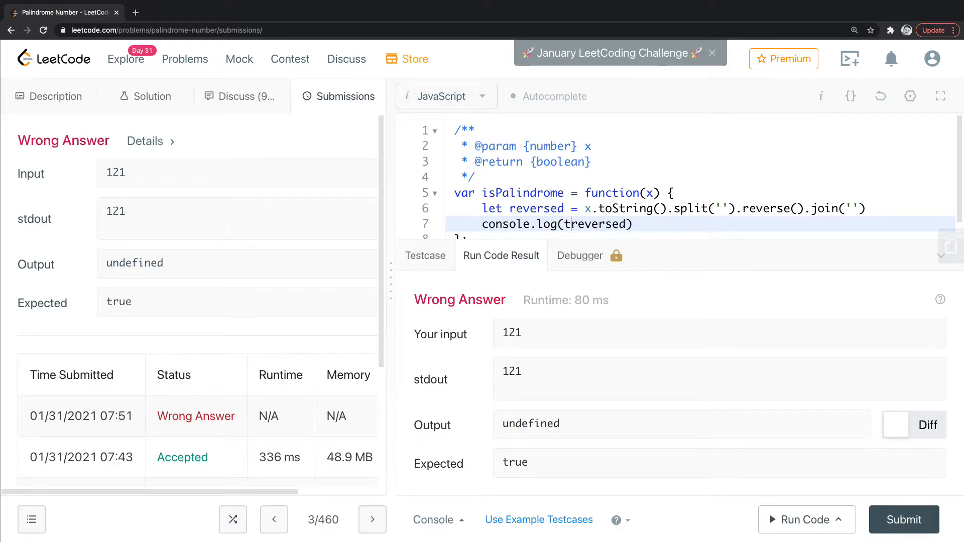
Log typeof(reversed), run to see 'string', and fix the unbalanced parenthesis
text(typeof()
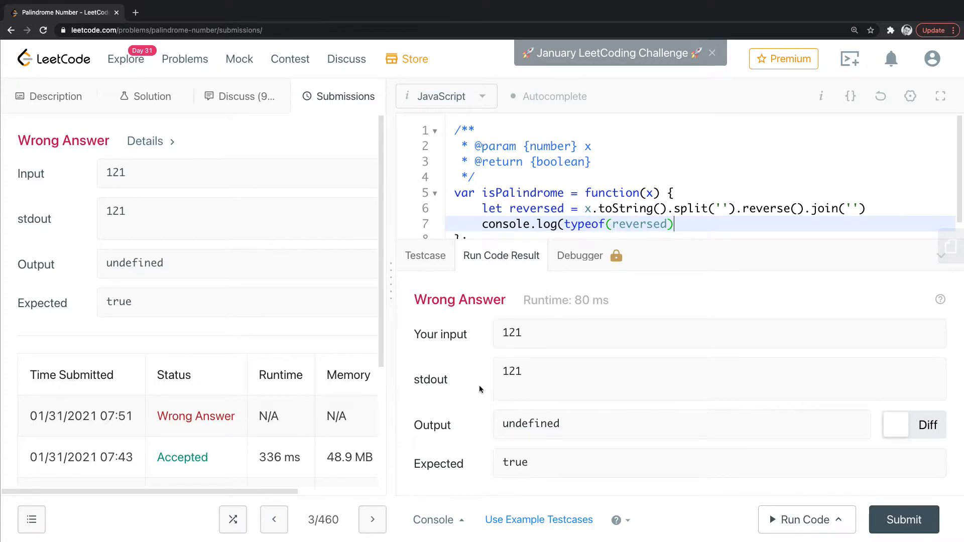
click(802, 519)
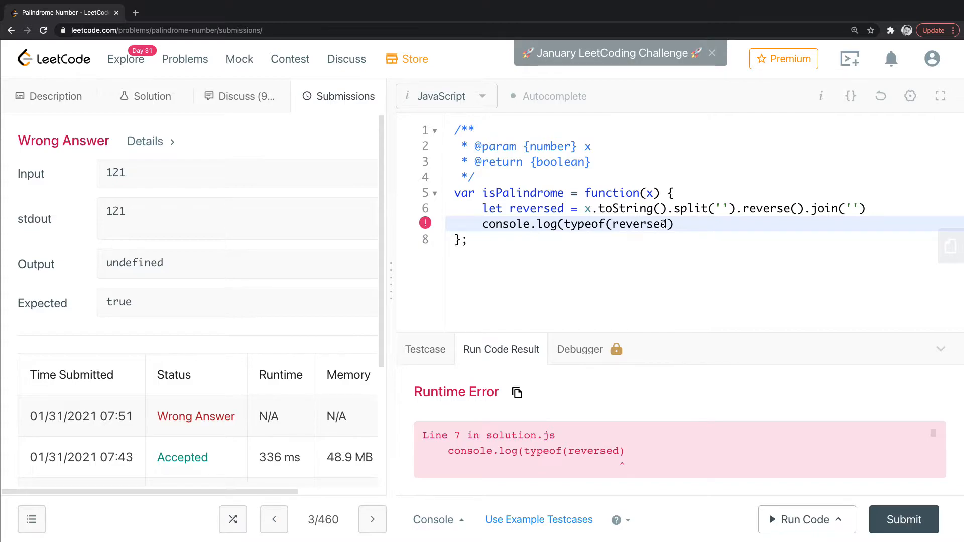
click(671, 224)
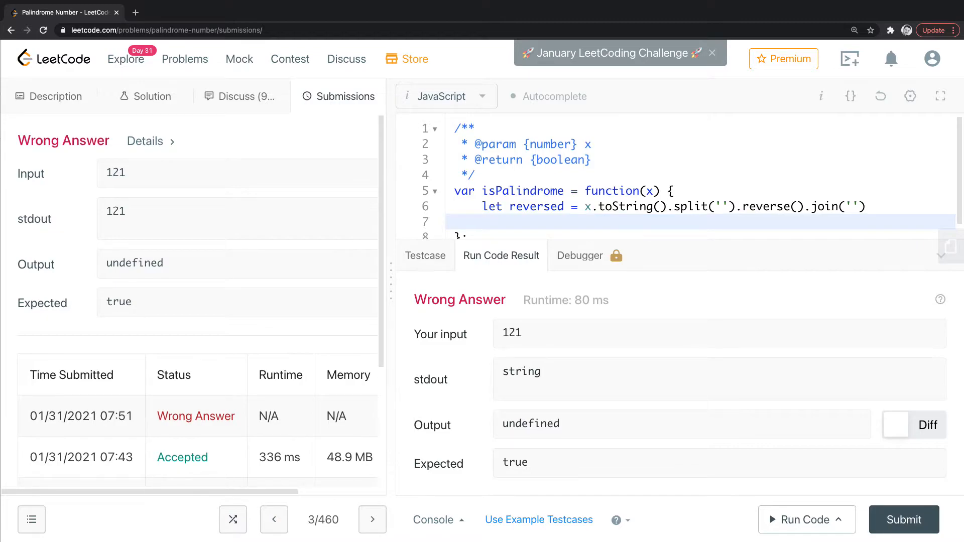
Finish return (x.toString() === reversed) so the 121 run gives Accepted, output true
text(x.to)
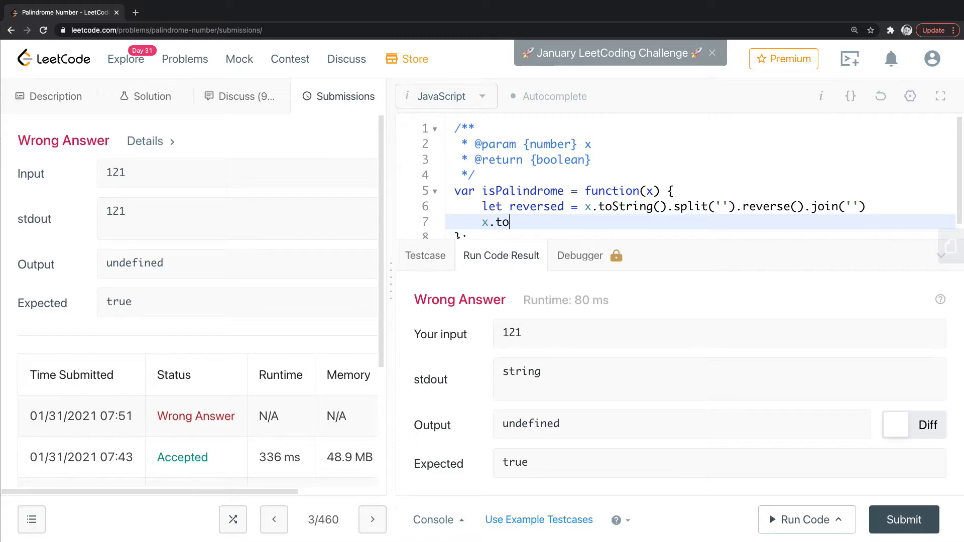
text(St)
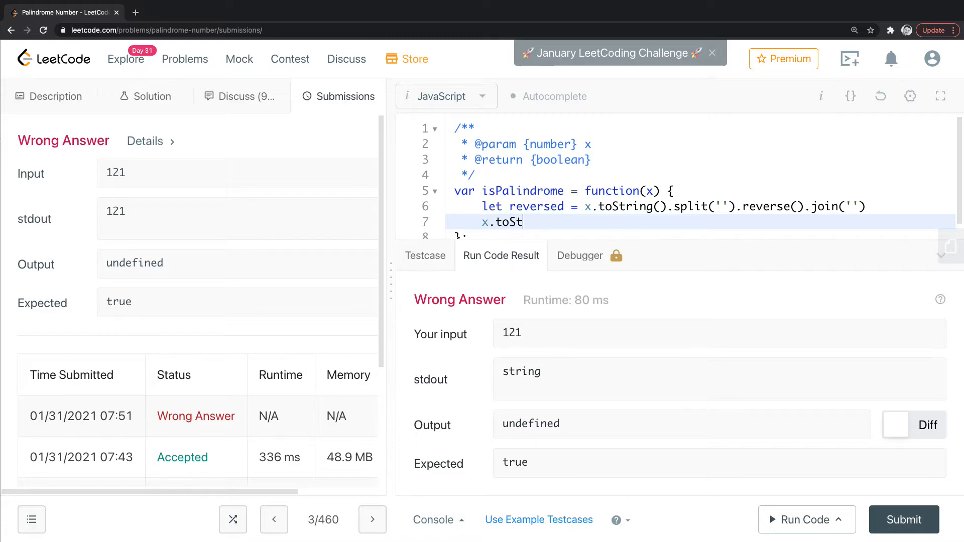
text(ring())
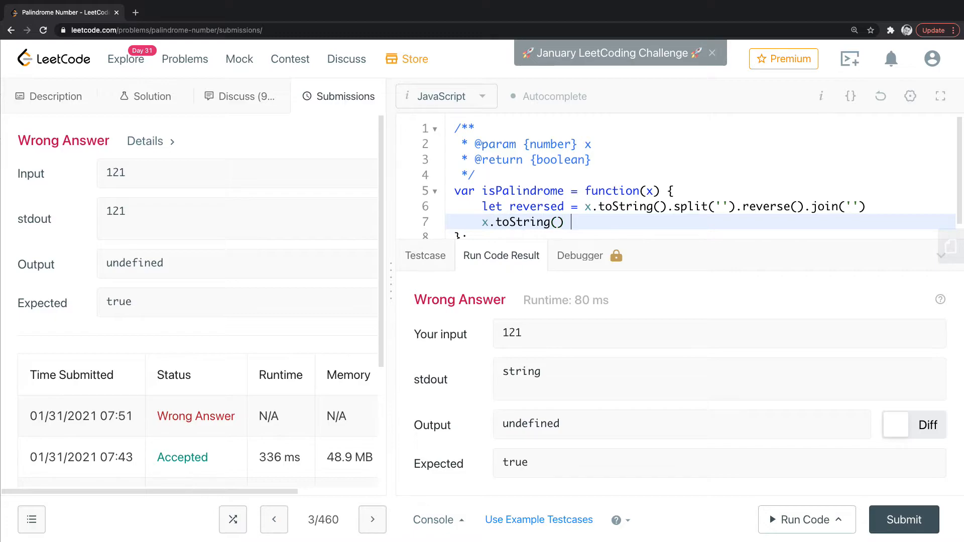
text(===)
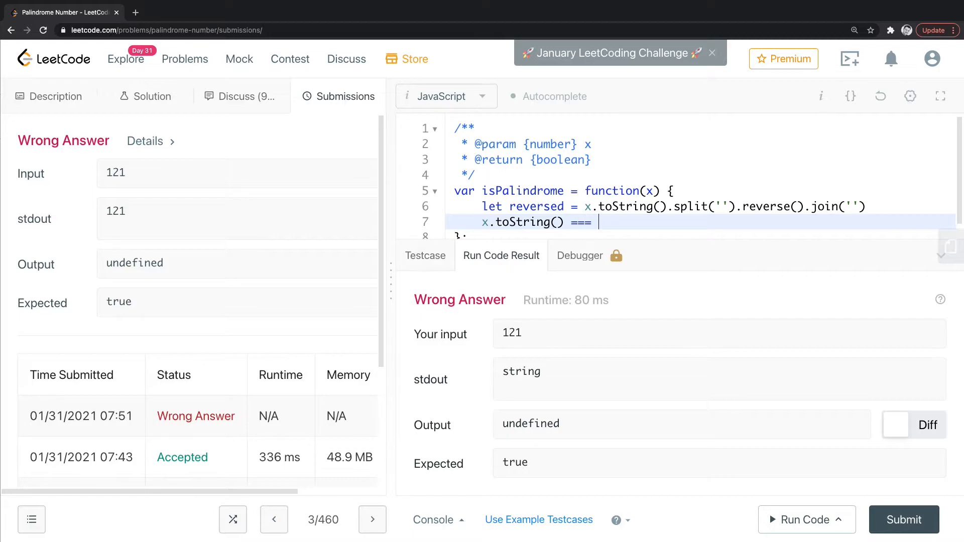
text(res)
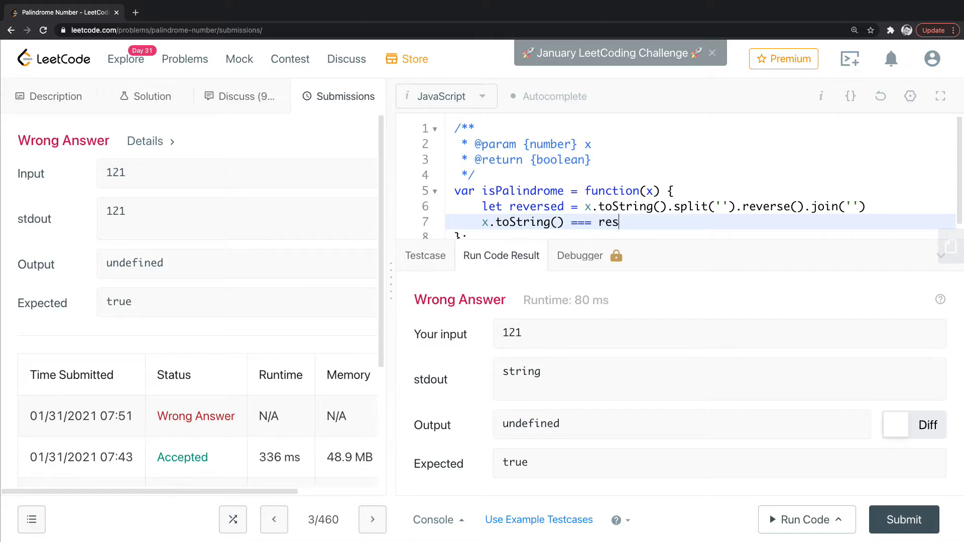
text(ersed)
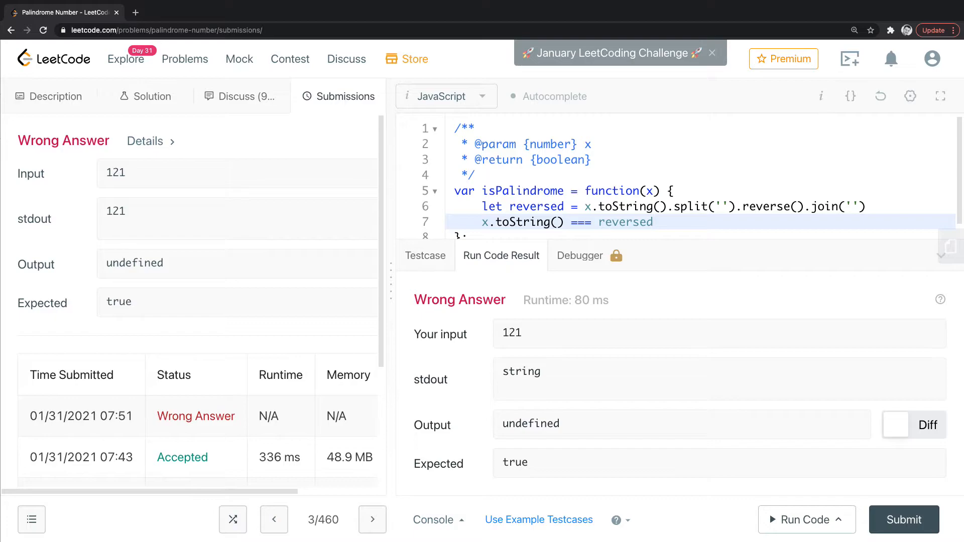
text())
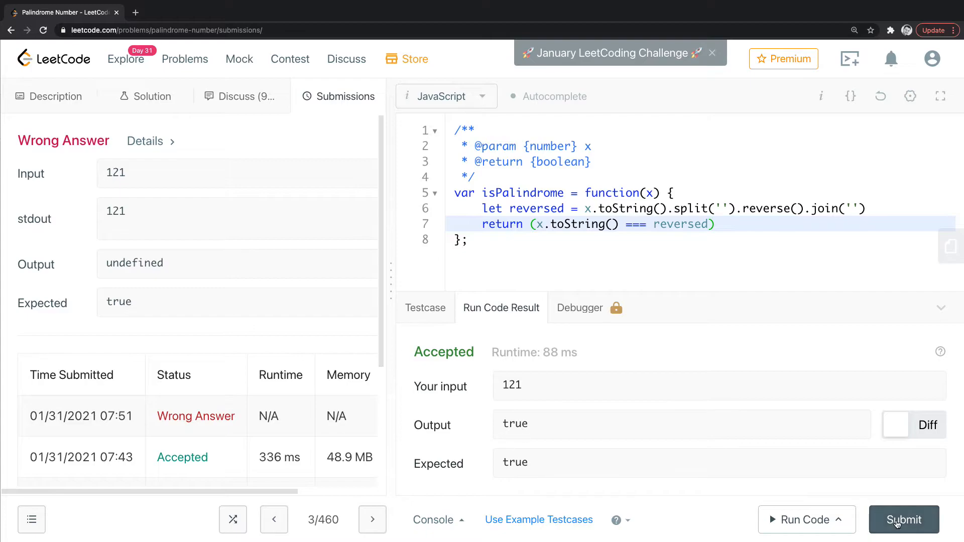
Submit the split/reverse/join solution, accepted at 256 ms and 48.9 MB
click(903, 519)
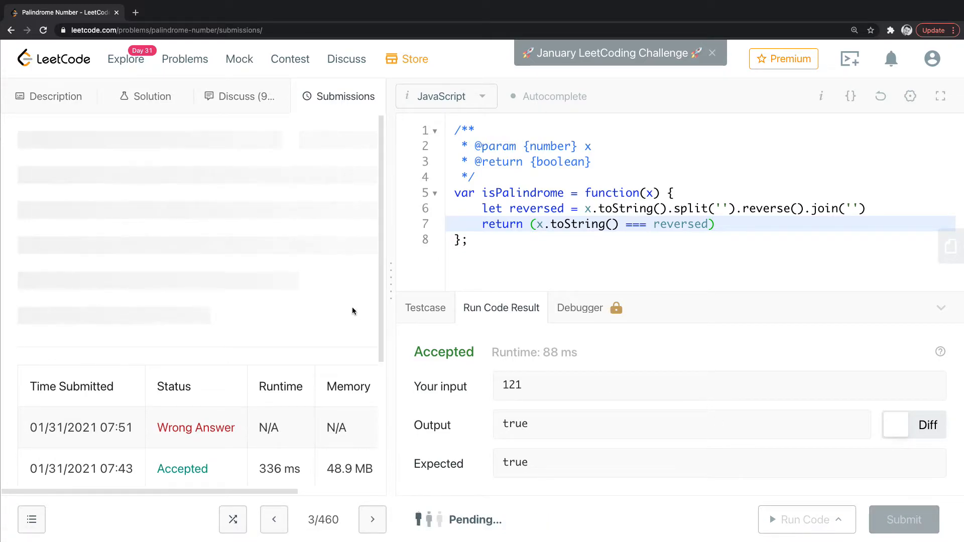
click(903, 520)
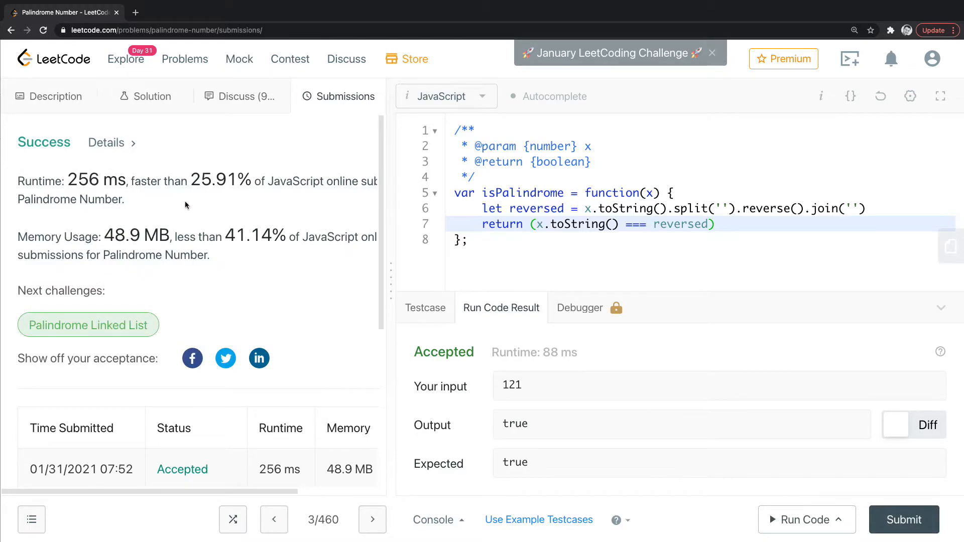
mouse_move(540, 208)
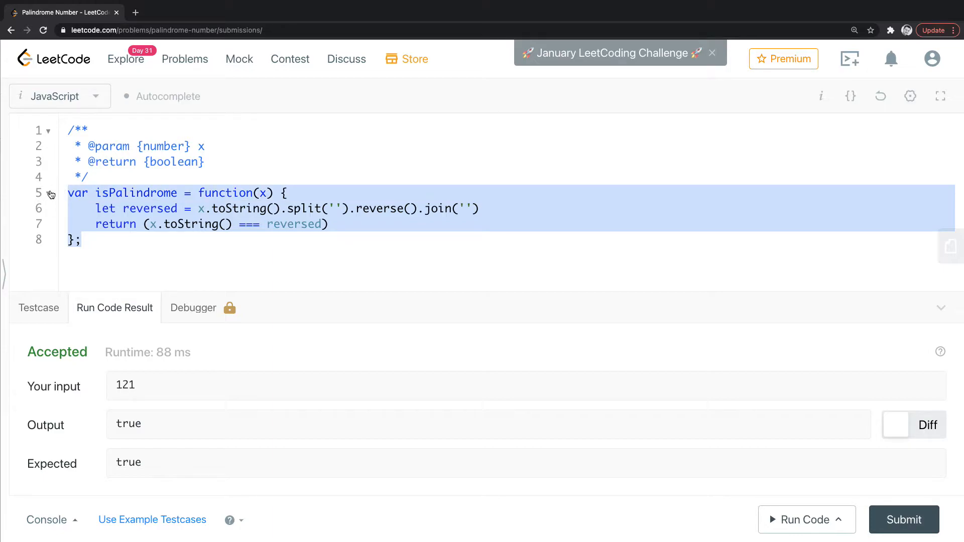
Comment out the first solution and declare let reversedStr = ''
key(ctrl+/)
text(var isPalindrome = function(x) {)
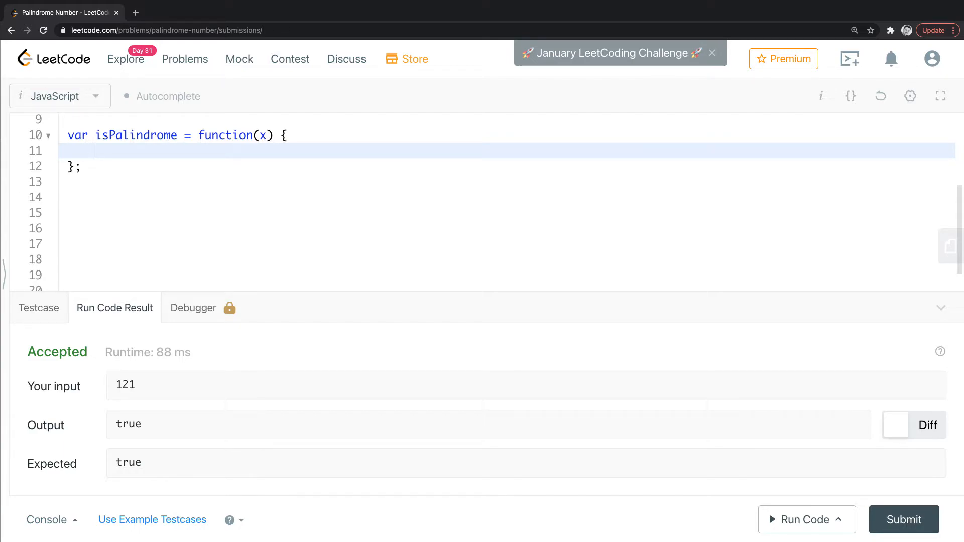
text(let resu)
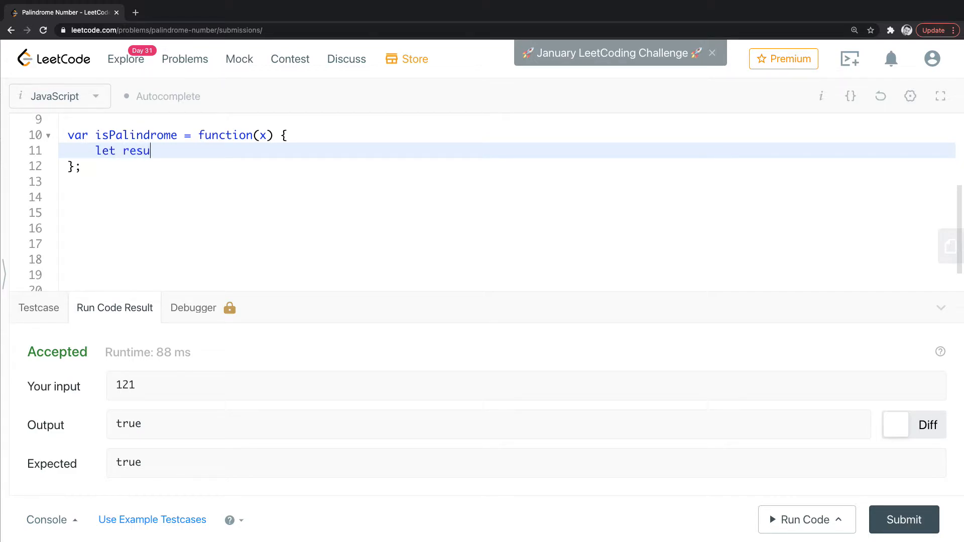
key(Backspace)
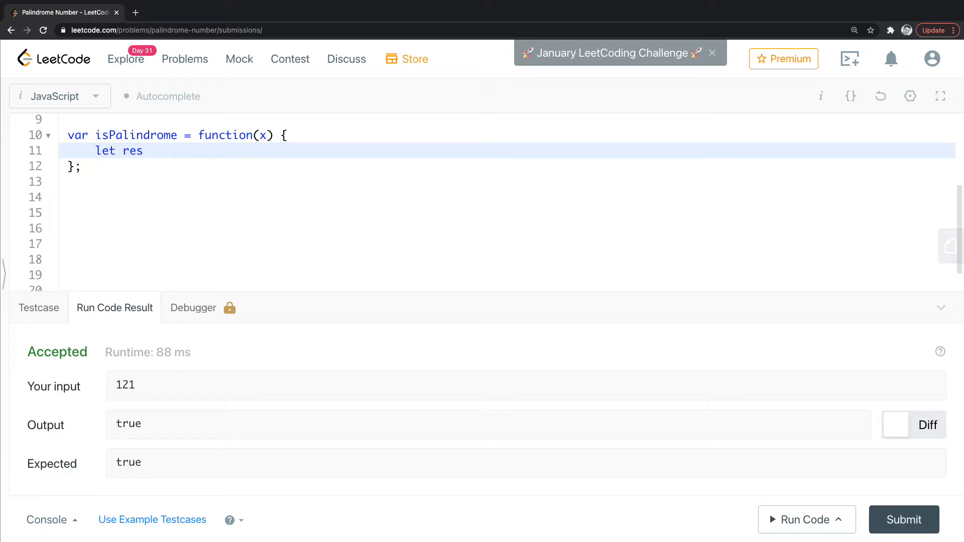
click(142, 151)
text(verse)
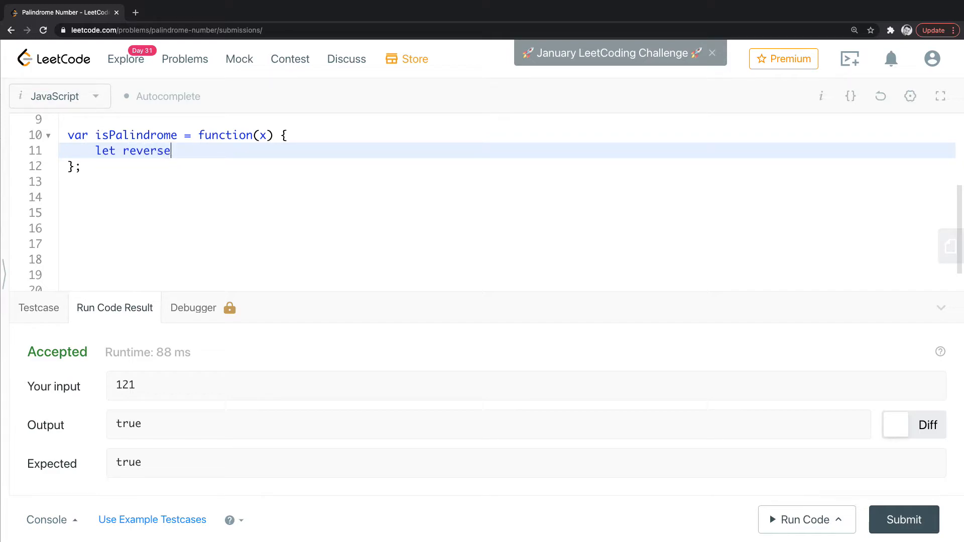
text(dStr =)
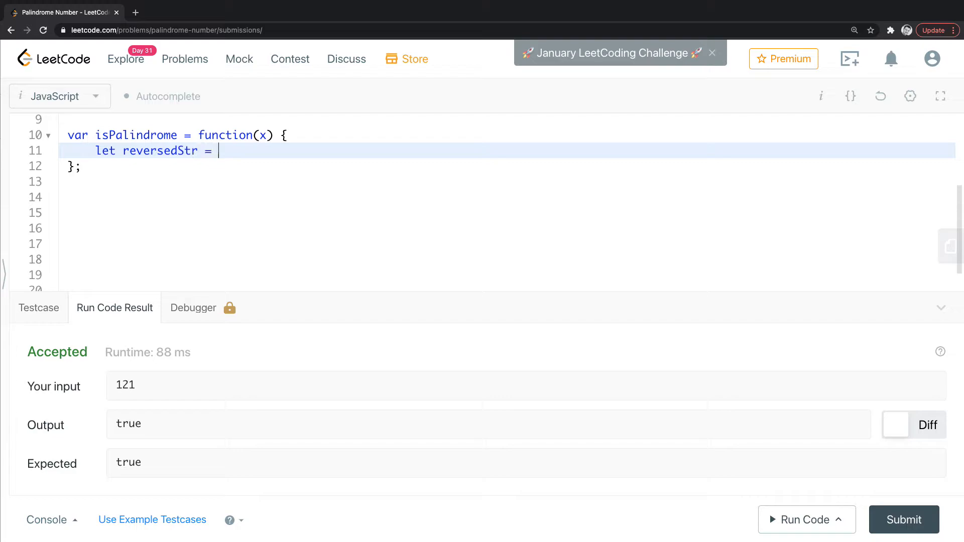
text('')
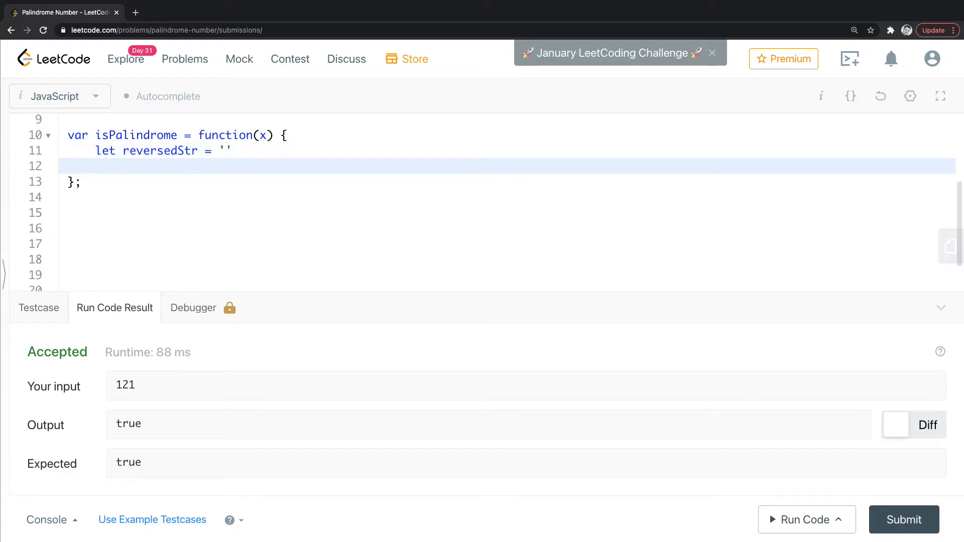
Add let xStr = x.toString() and begin for (let i of xStr)
text(let)
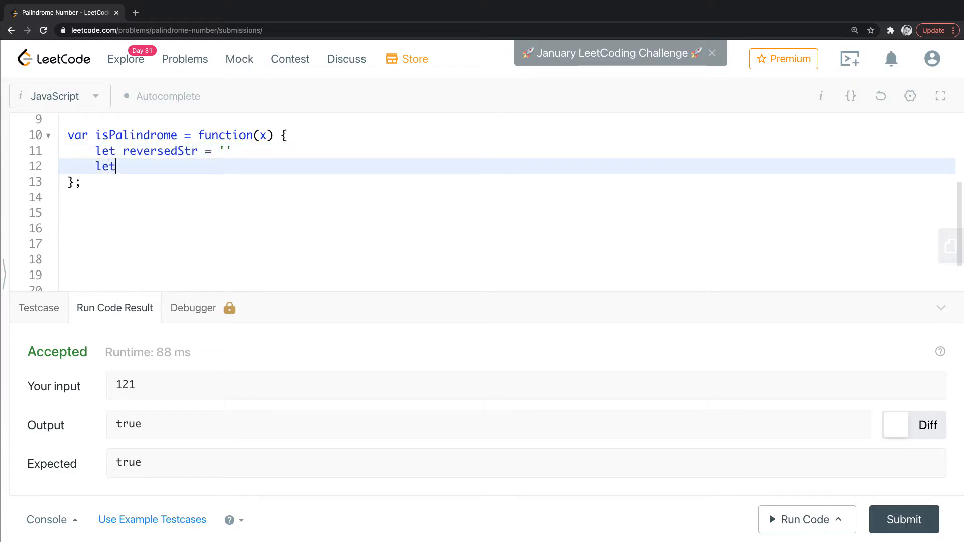
text(x)
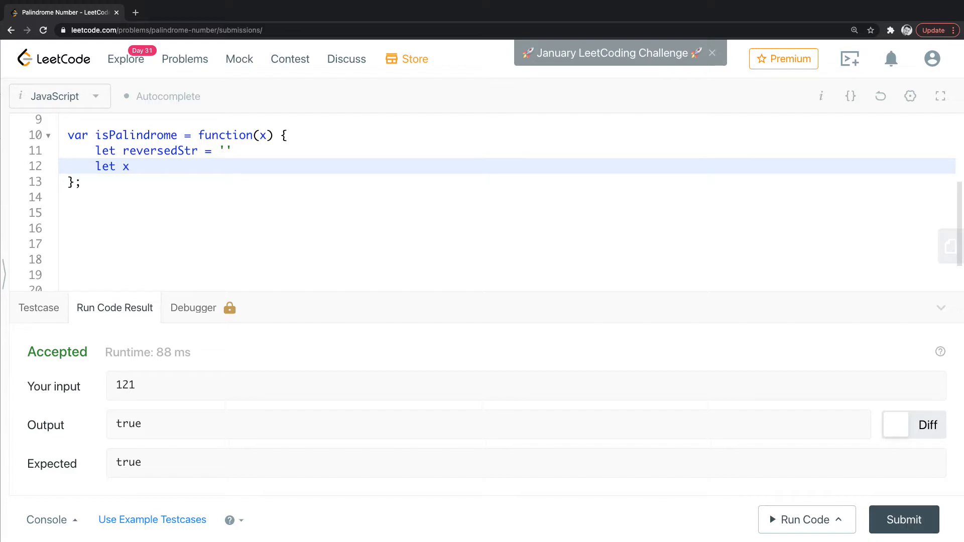
text(Str)
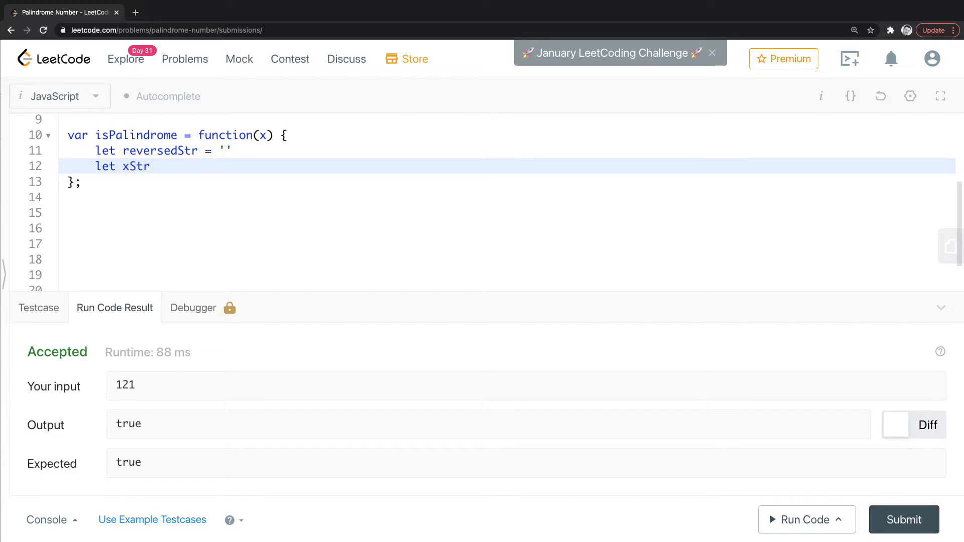
text(= x.to)
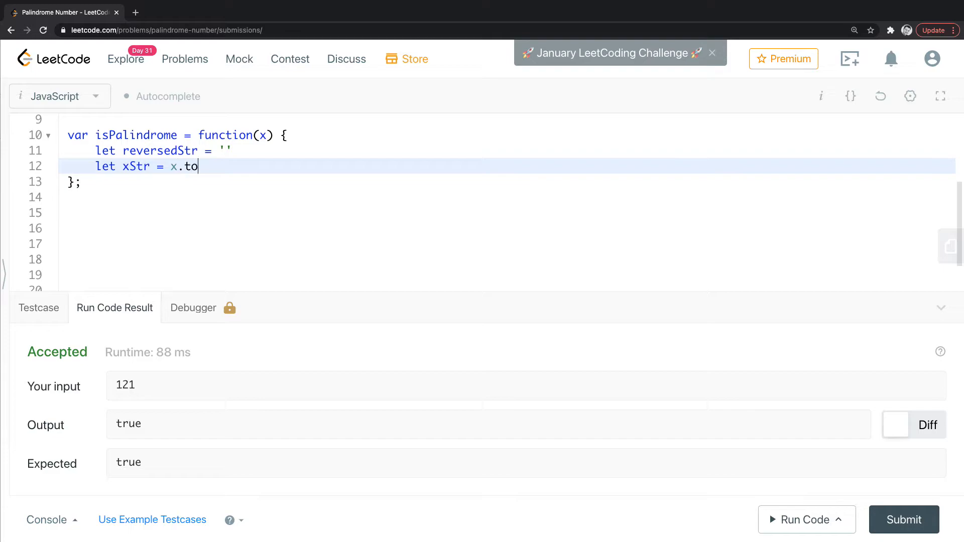
text(String())
text(f)
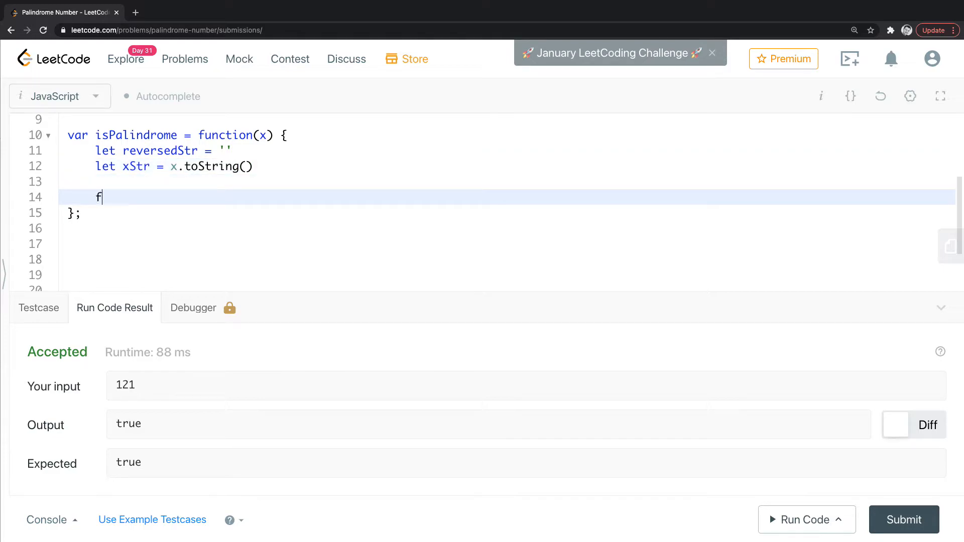
text(or (let))
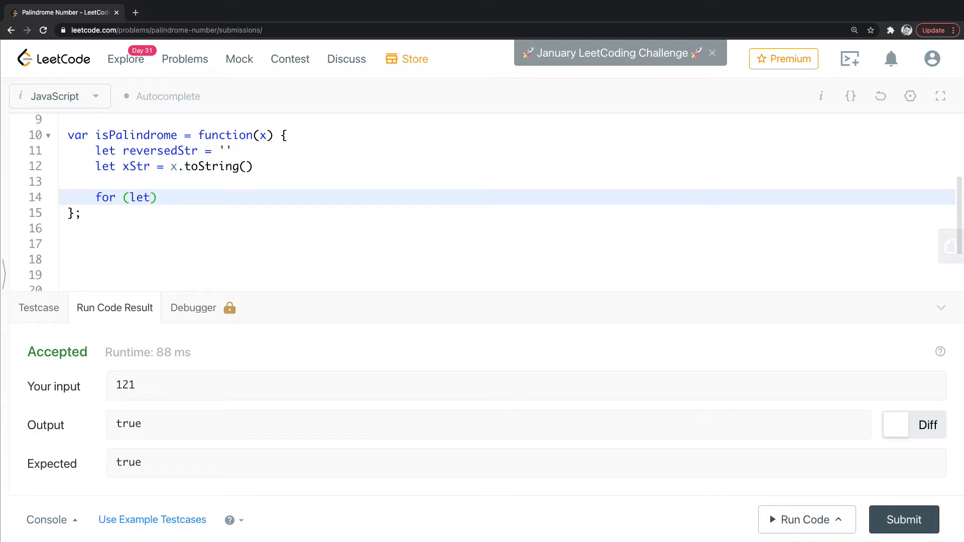
text(i of)
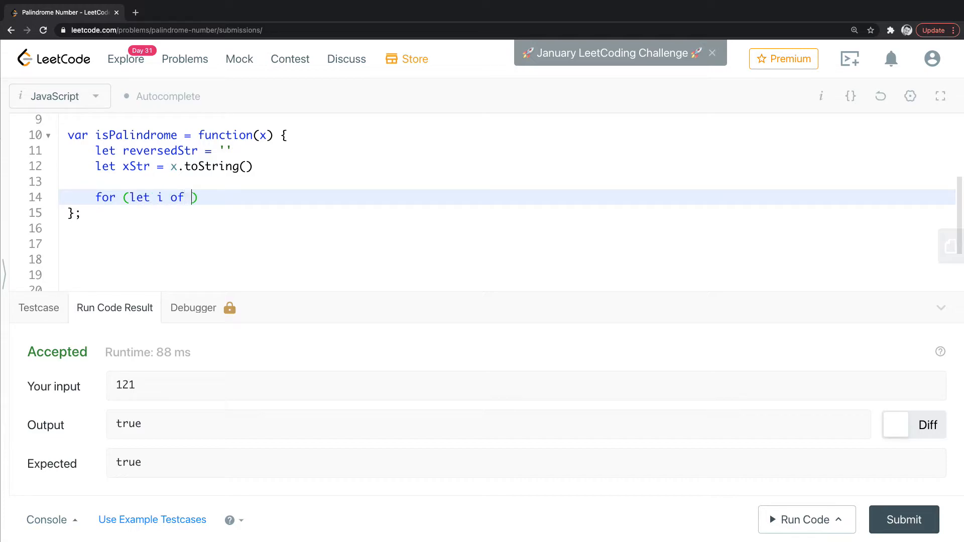
text(xStr)
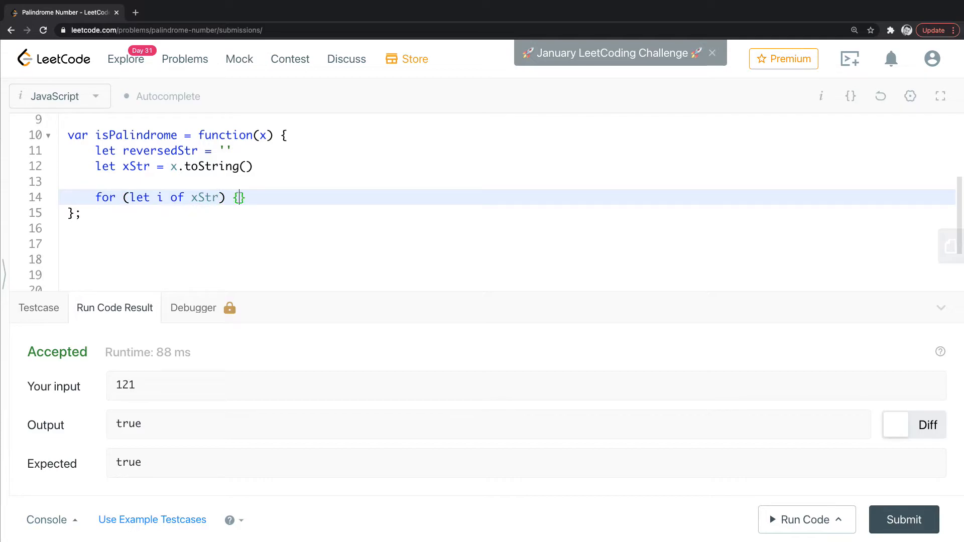
Write reversedStr = i + reversedStr inside the for-of loop body
key(Enter)
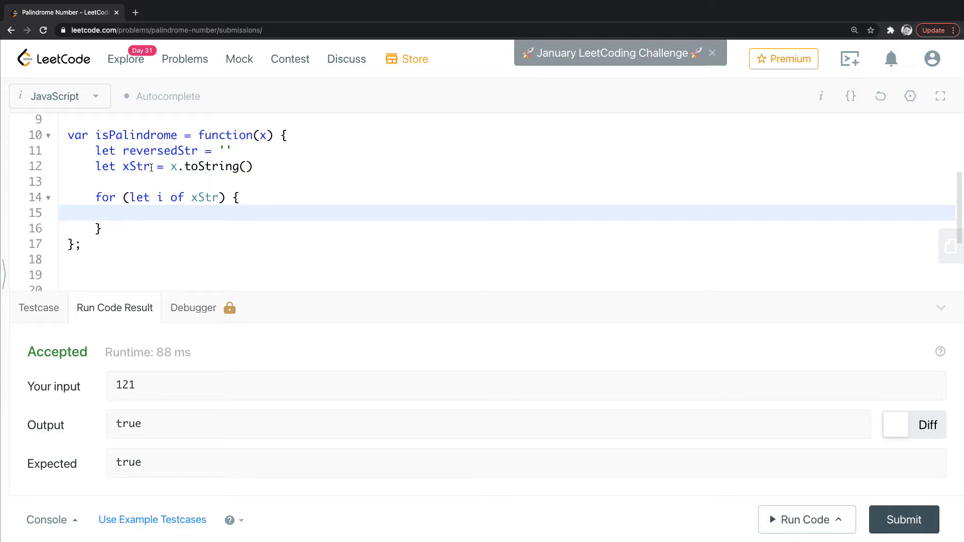
double_click(136, 167)
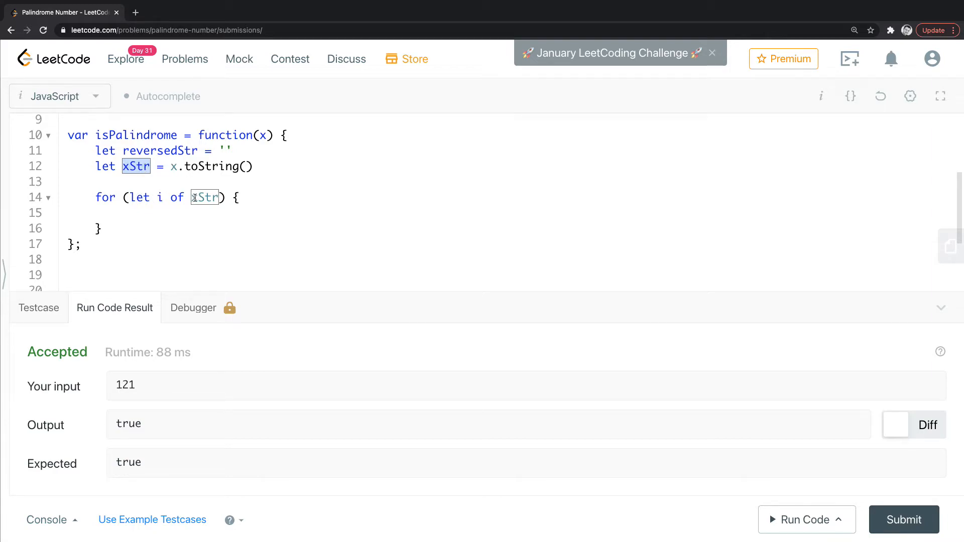
click(129, 213)
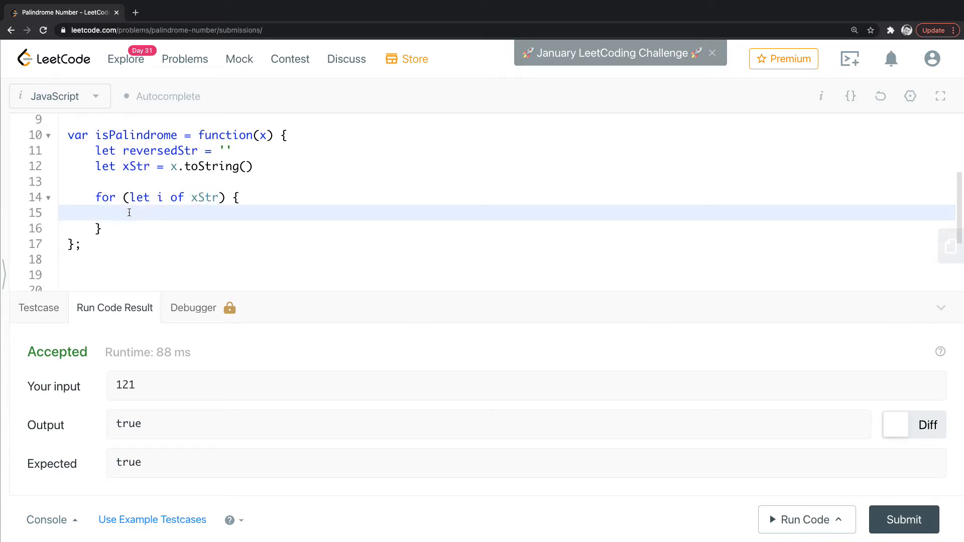
text(re)
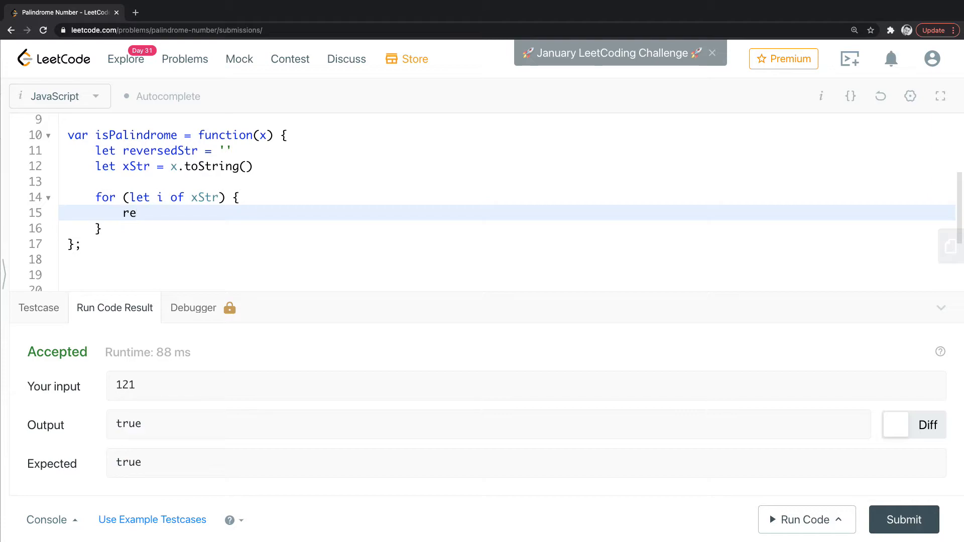
text(versedStr)
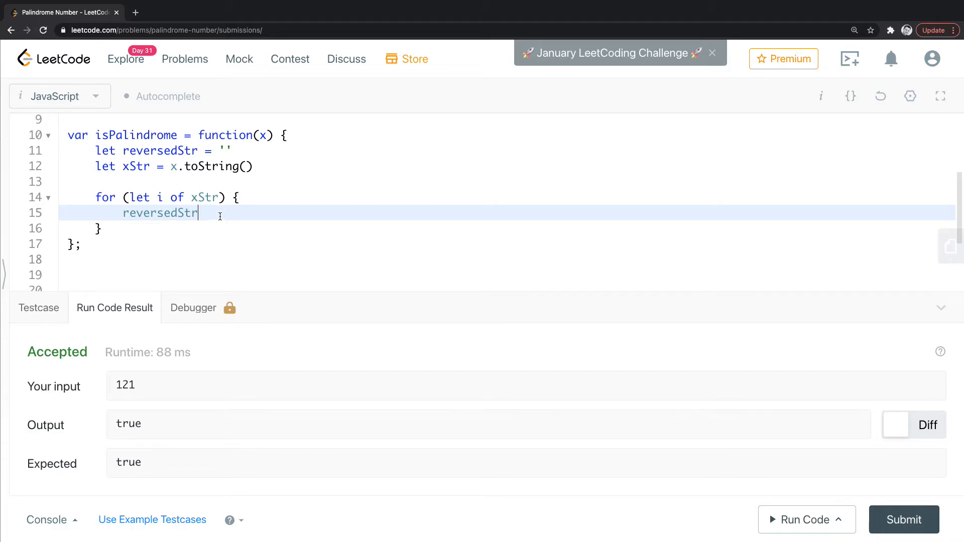
text(=)
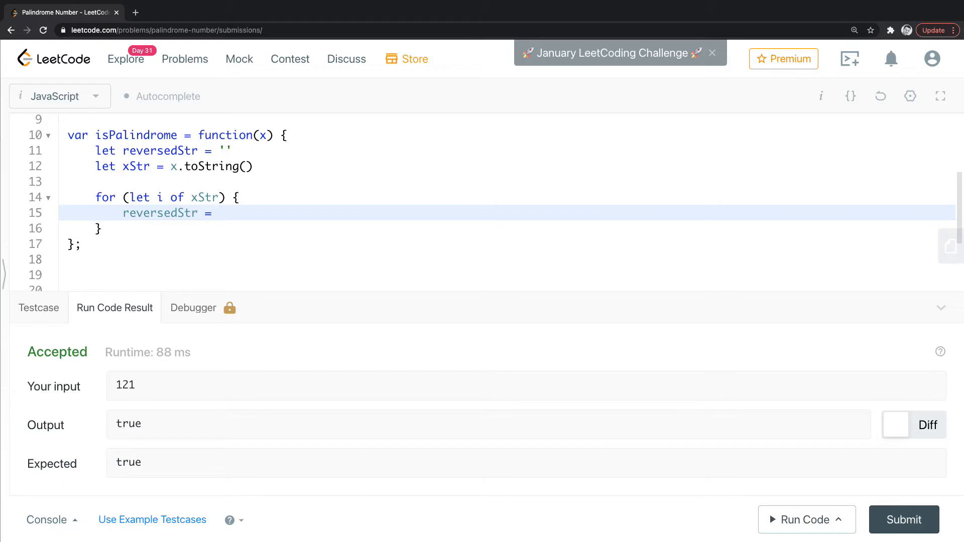
text(i)
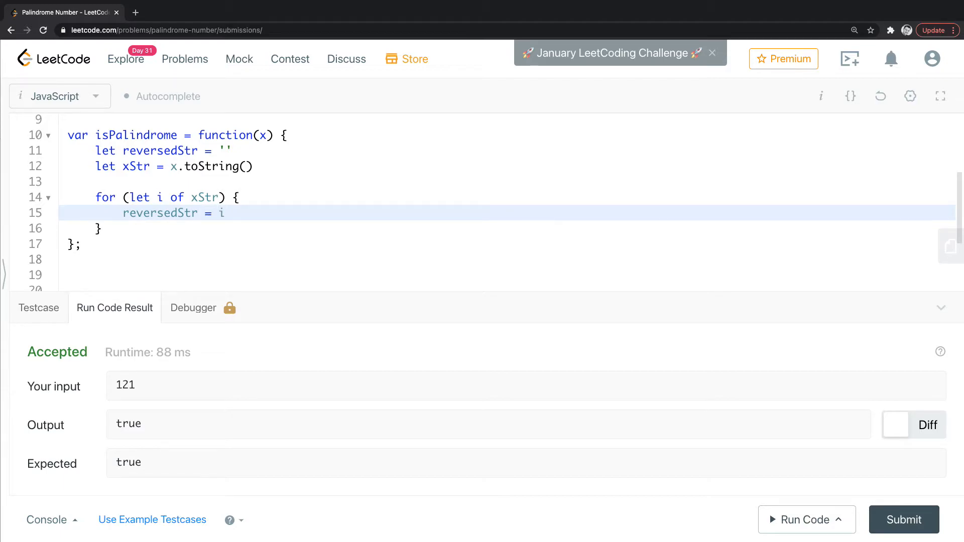
text(+)
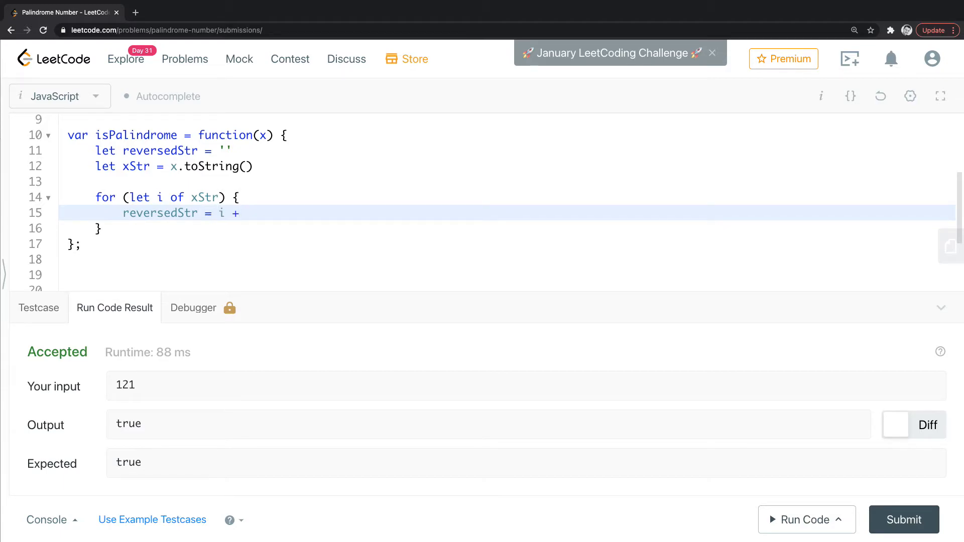
click(233, 213)
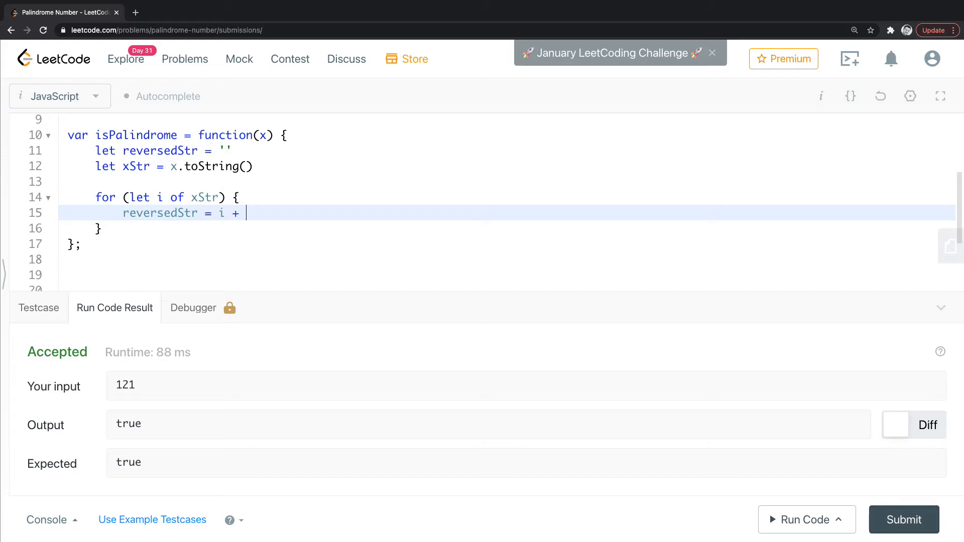
text(reversedStr)
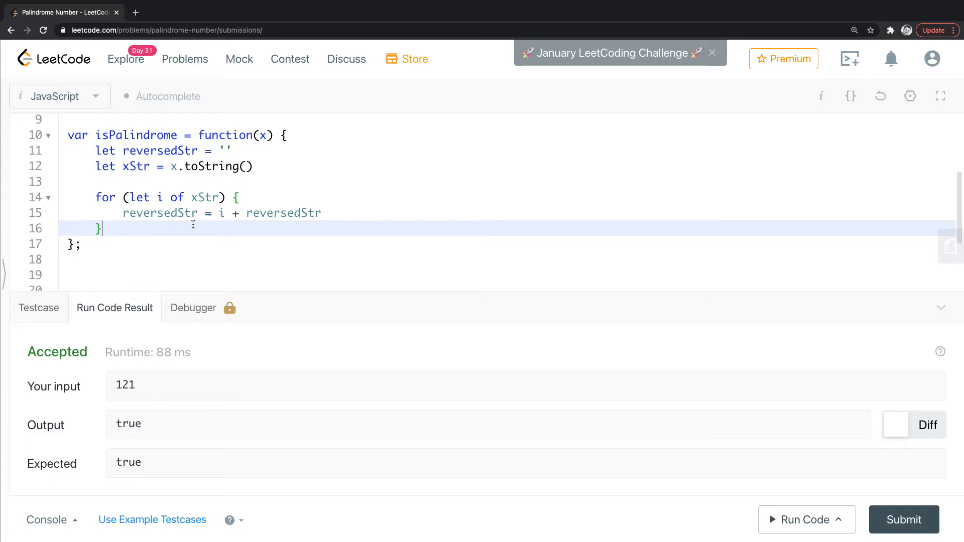
mouse_move(280, 154)
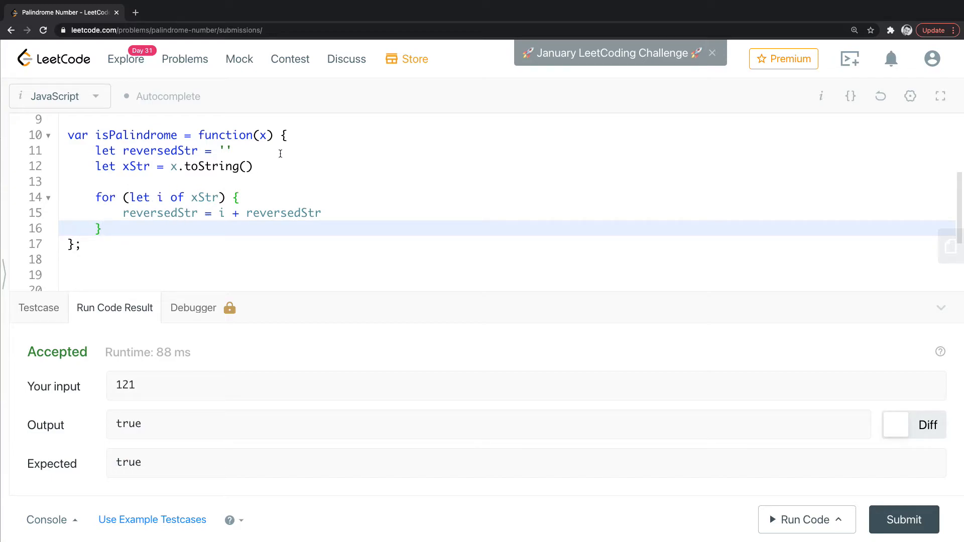
Comment the x.toString() line with //xStr = '123'
click(238, 151)
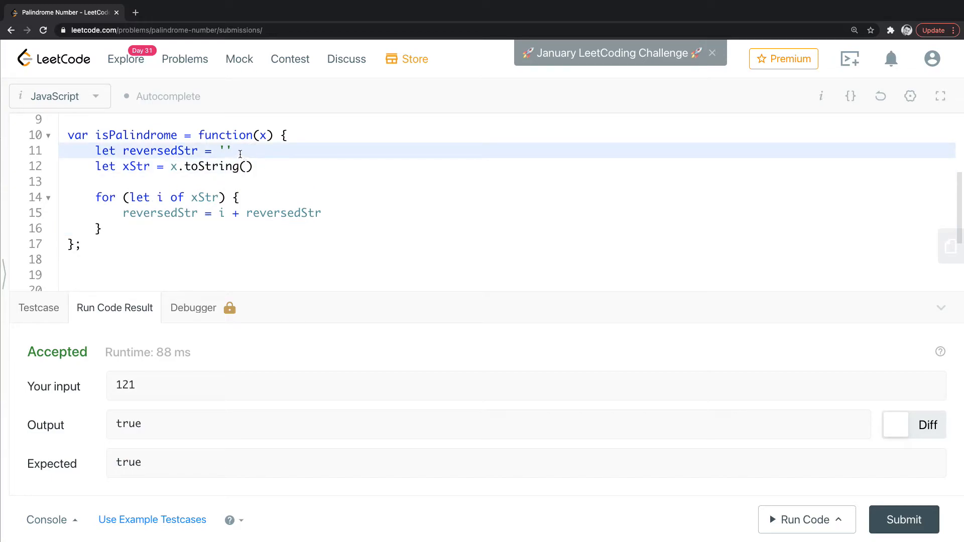
click(292, 166)
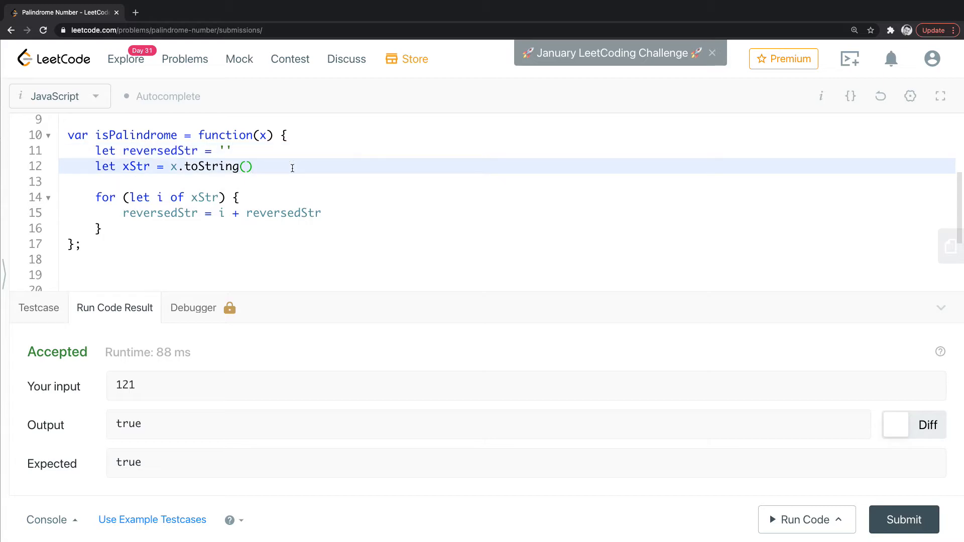
text(//xS)
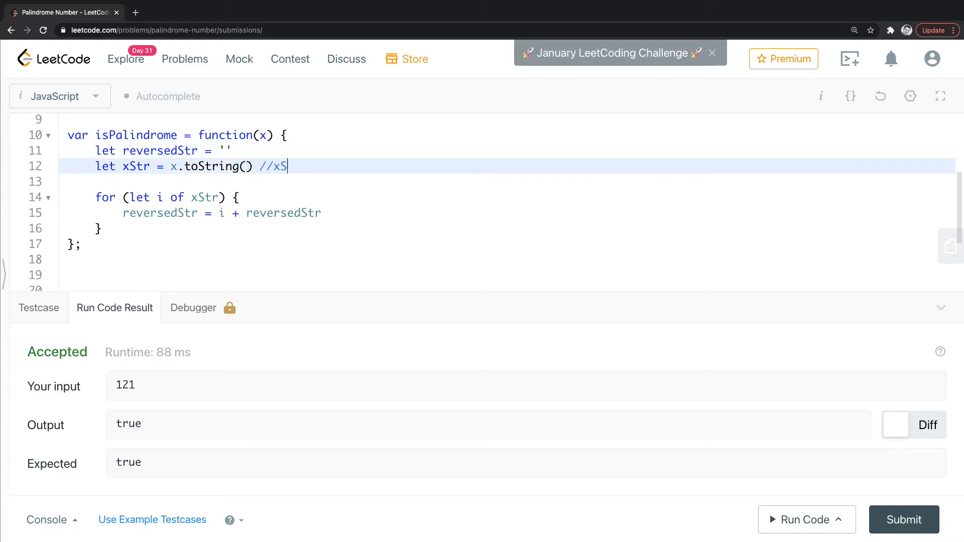
text(tr = '12)
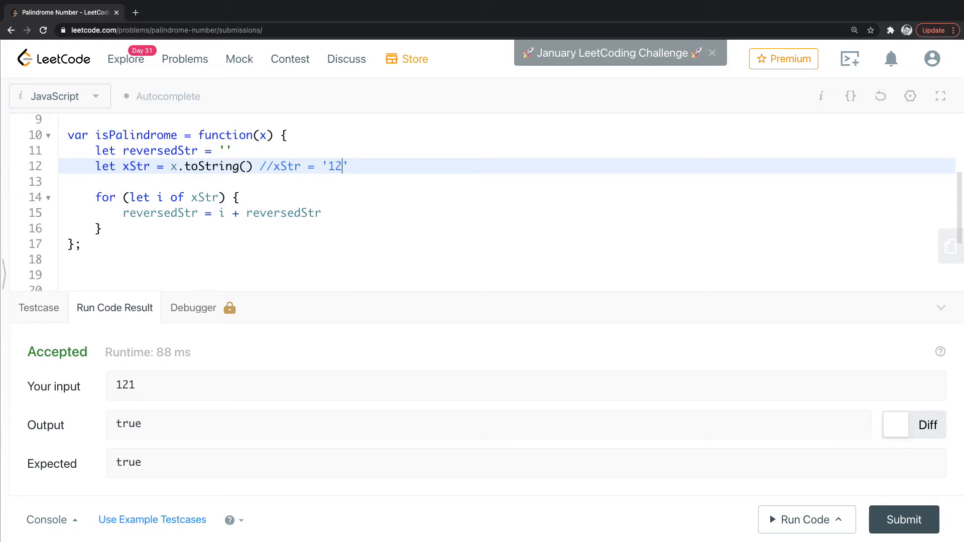
text(3)
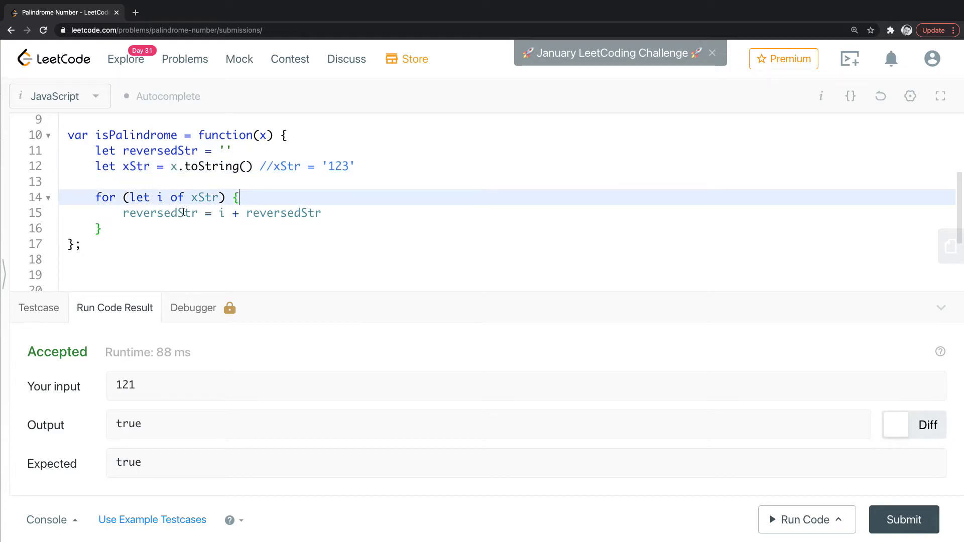
Start a trace comment on the loop line showing the first iteration '' + 1
text(//)
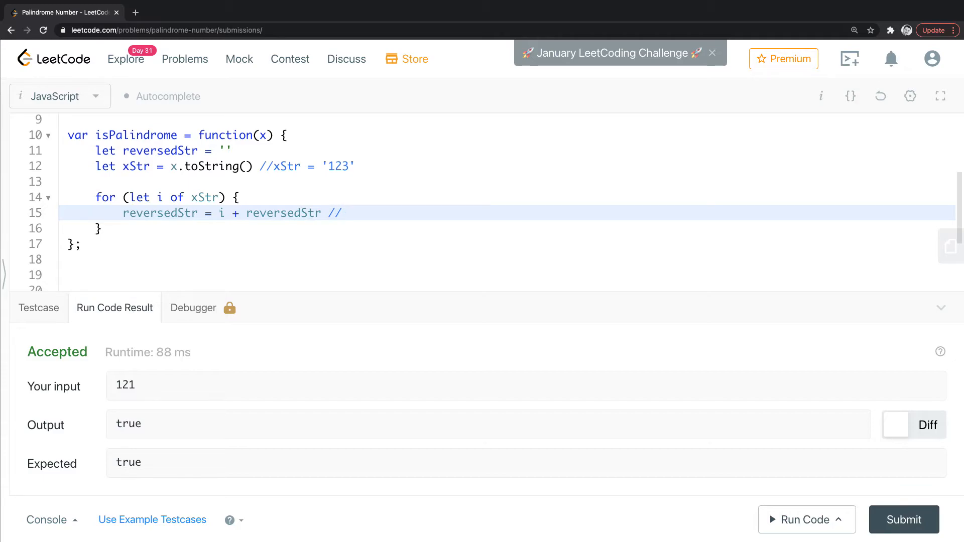
text('')
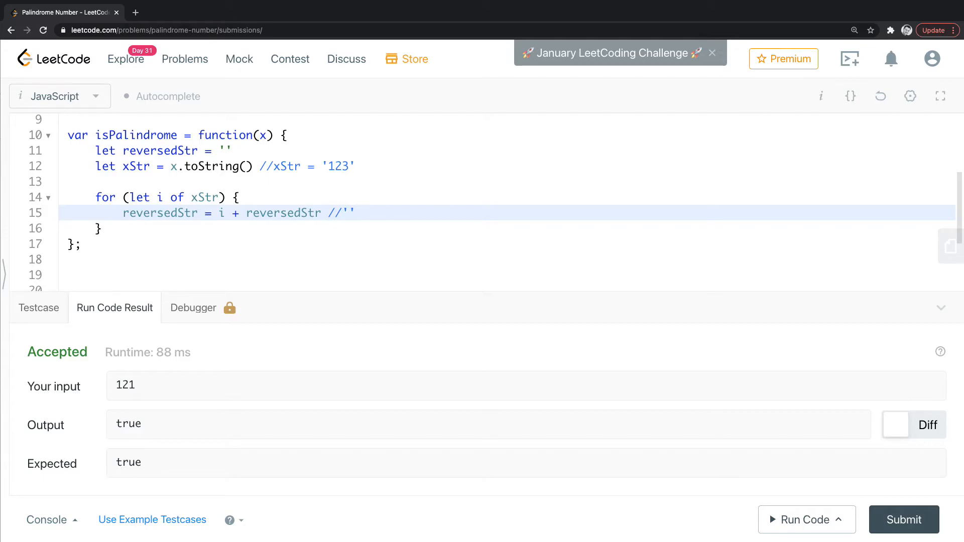
click(362, 213)
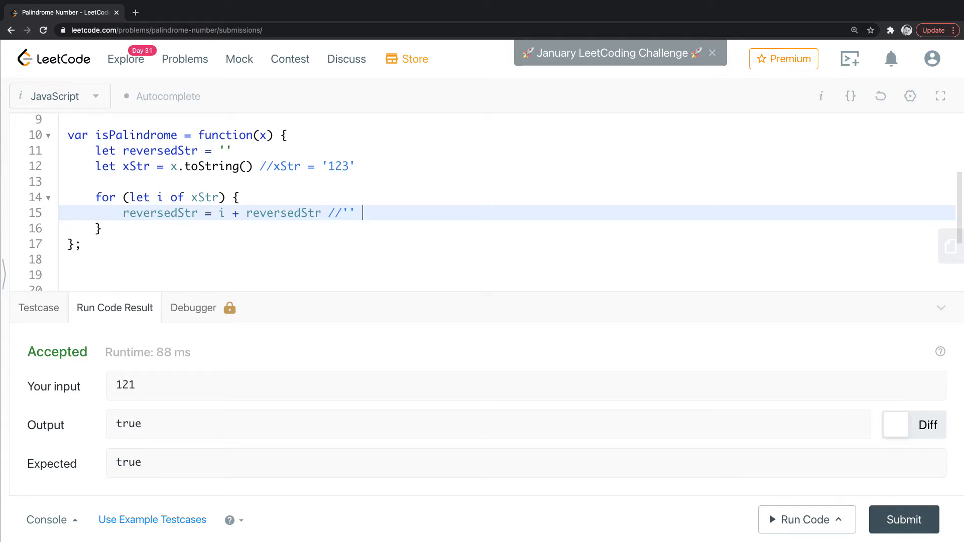
text(+)
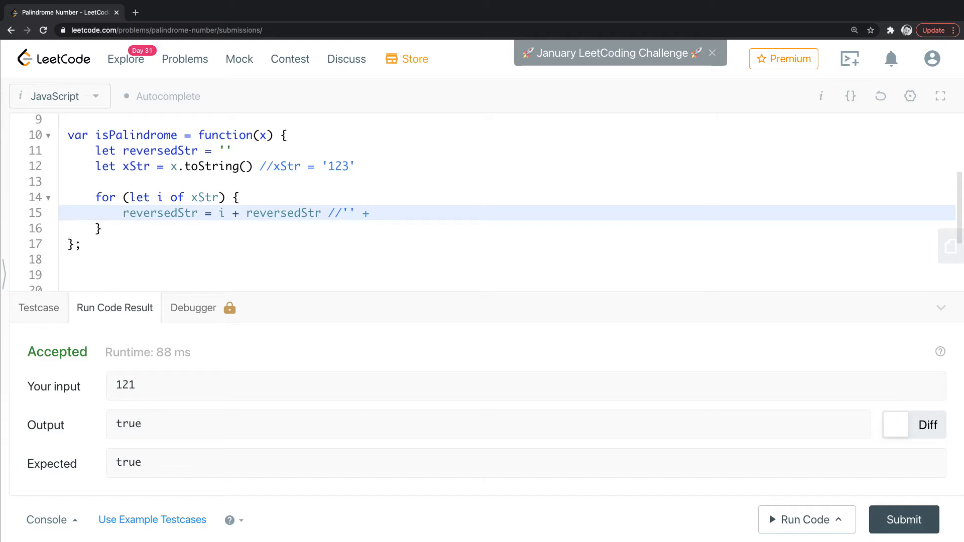
mouse_move(401, 230)
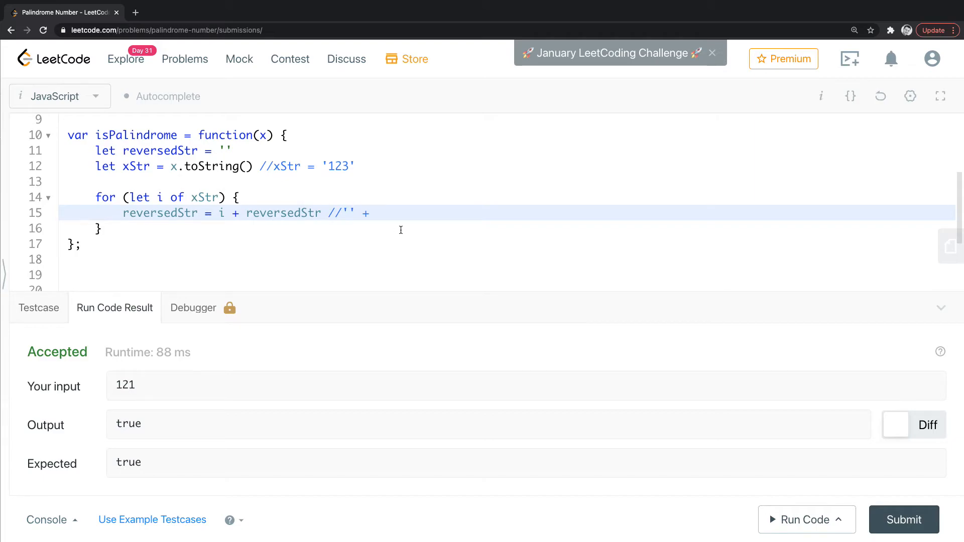
text(1)
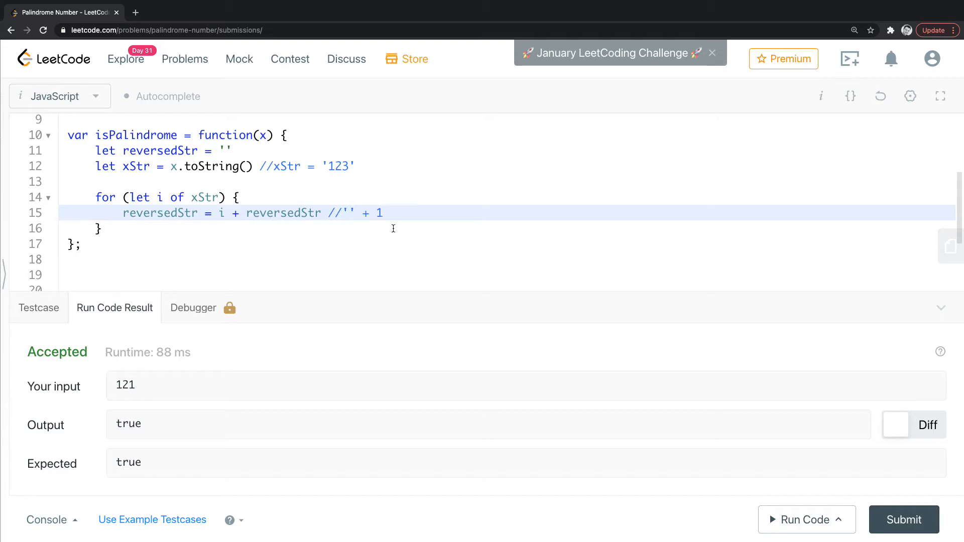
click(388, 213)
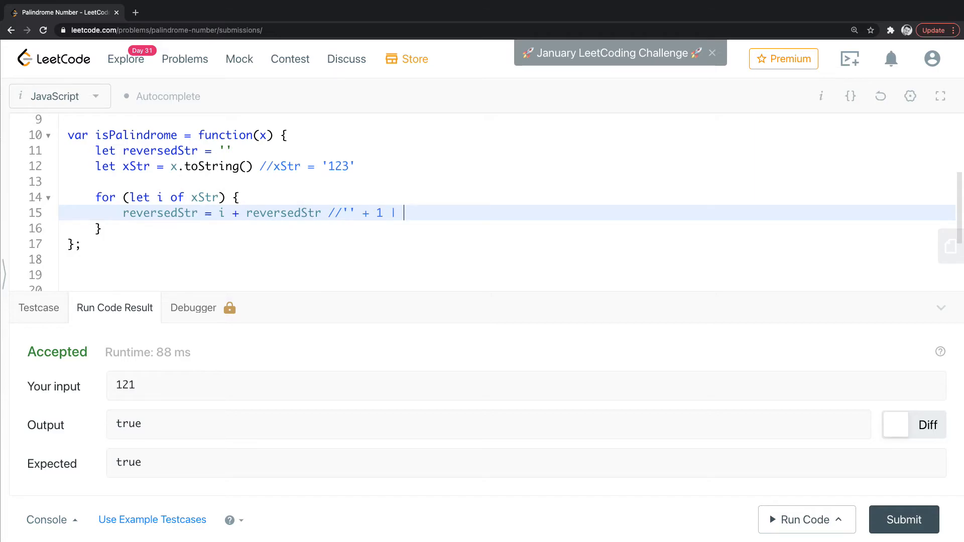
text(1)
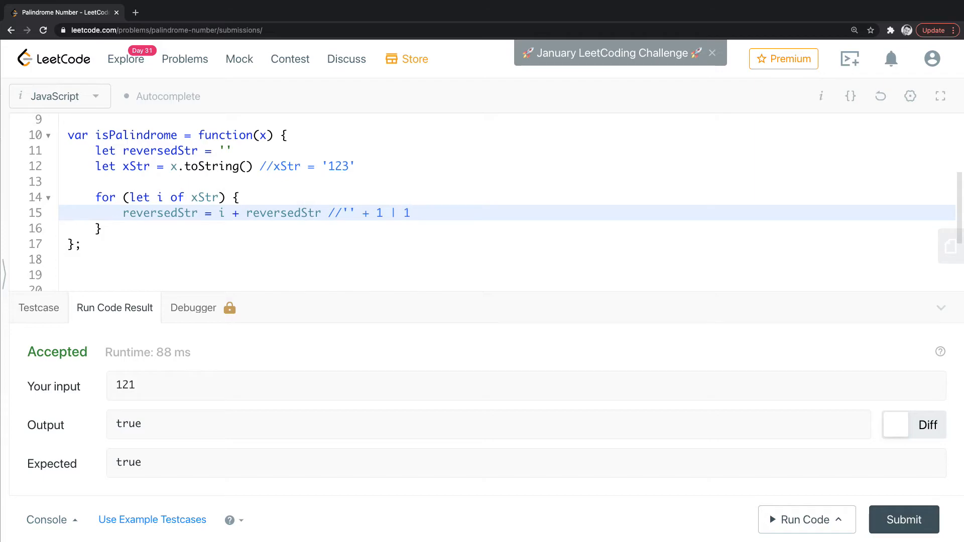
Extend the trace comment with '2' + '1' = 21 and '3' + '21'
click(403, 213)
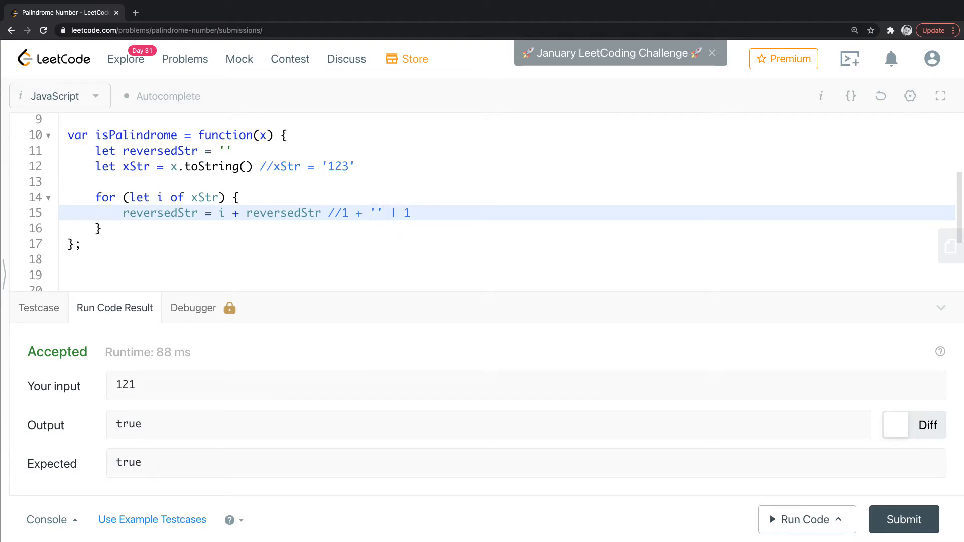
key(Backspace)
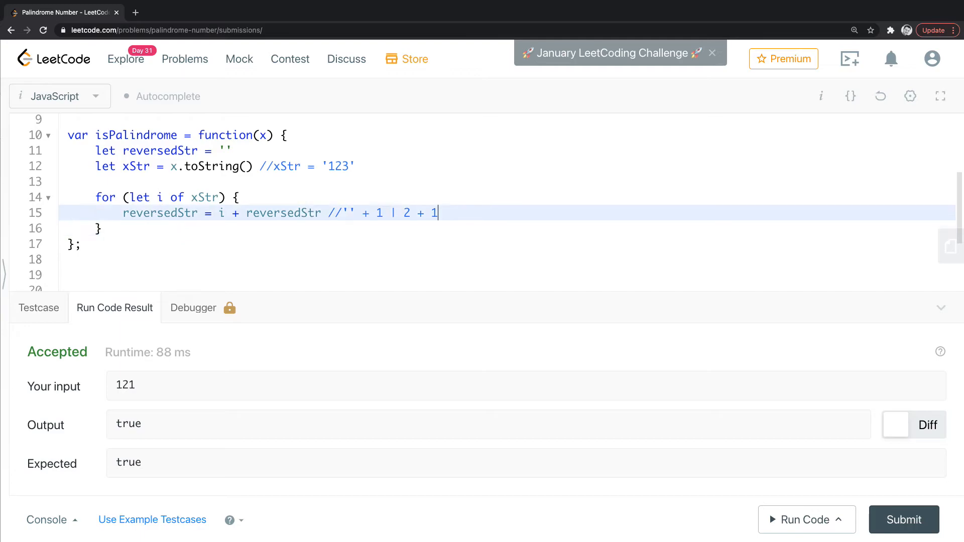
text('2)
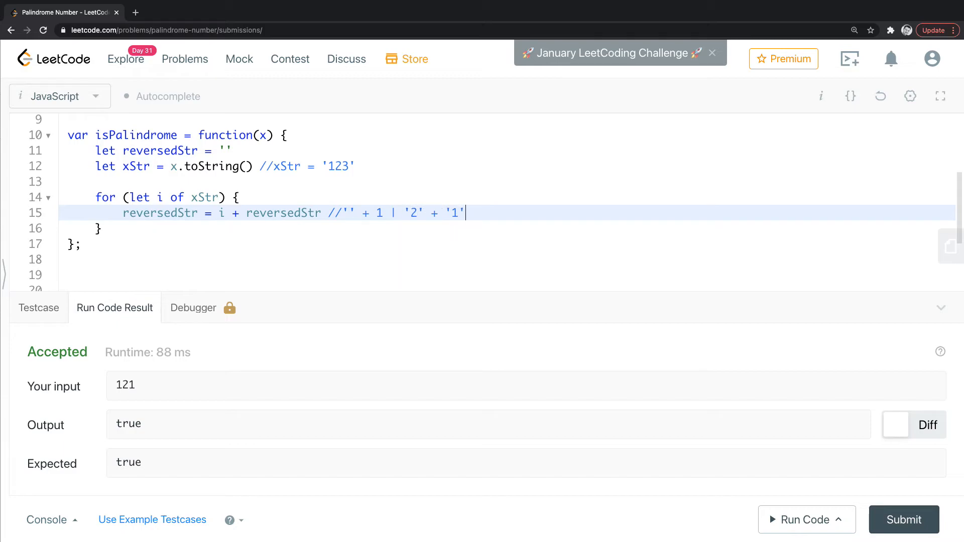
text(= 2)
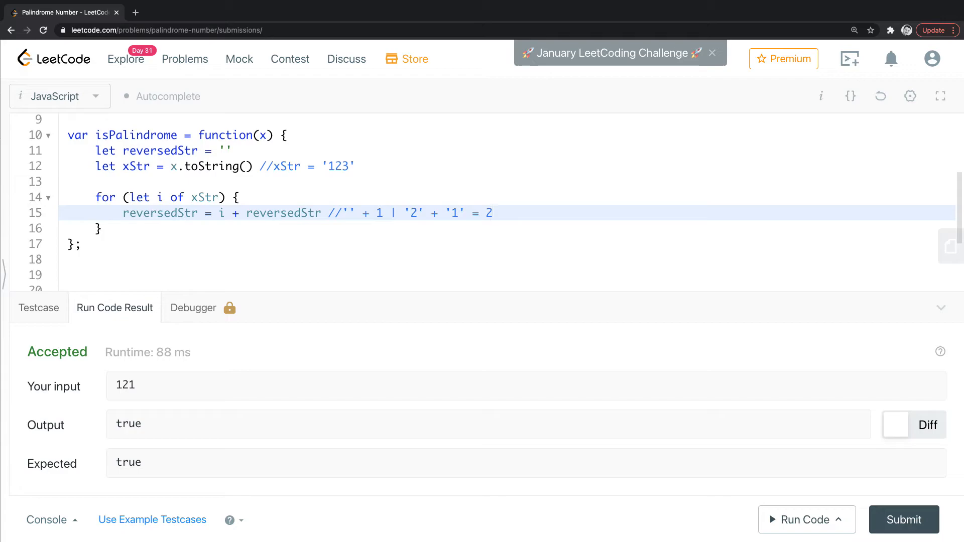
text(1 |)
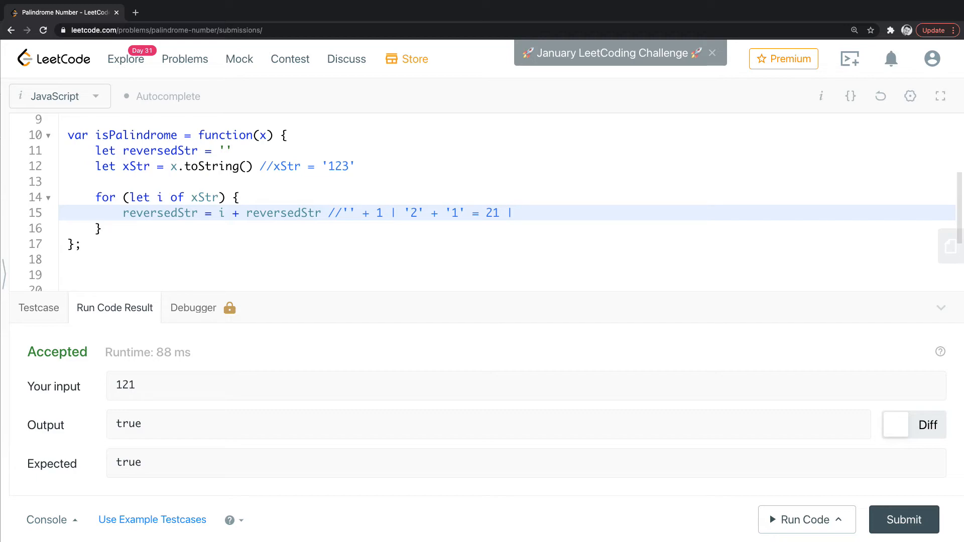
text(3)
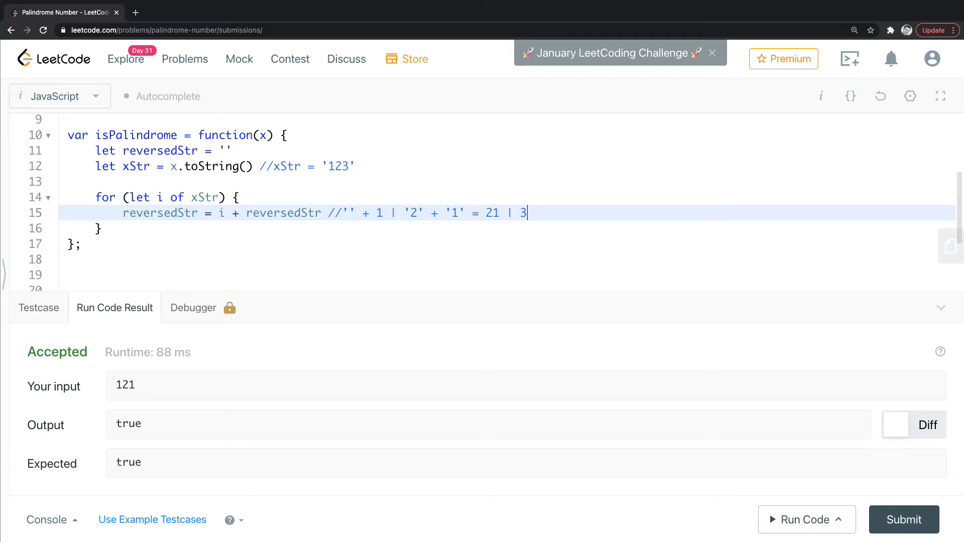
text(+ '21')
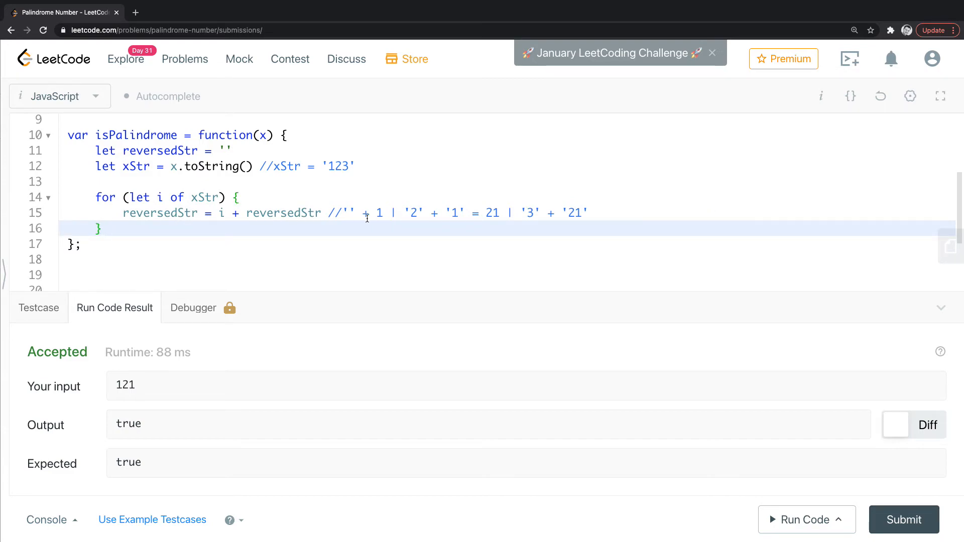
key(Enter)
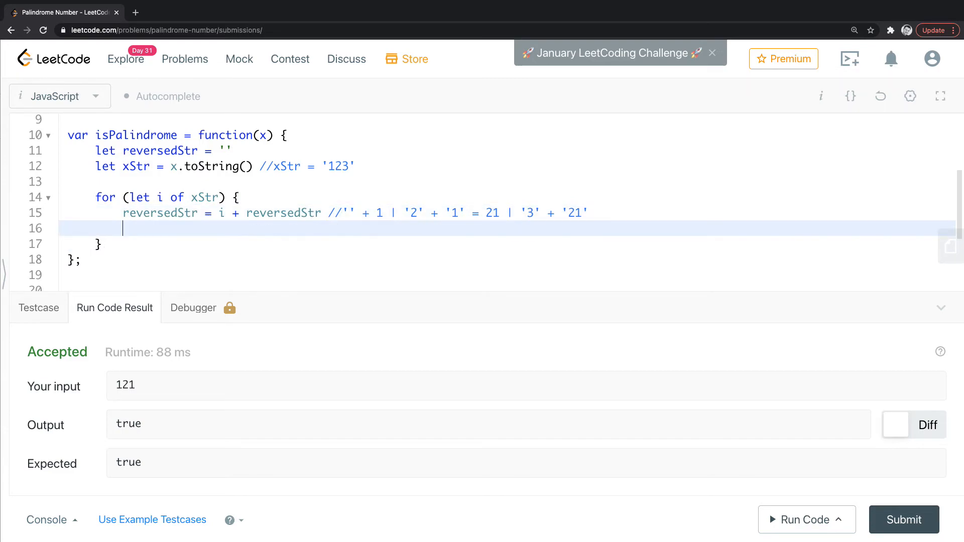
text(c)
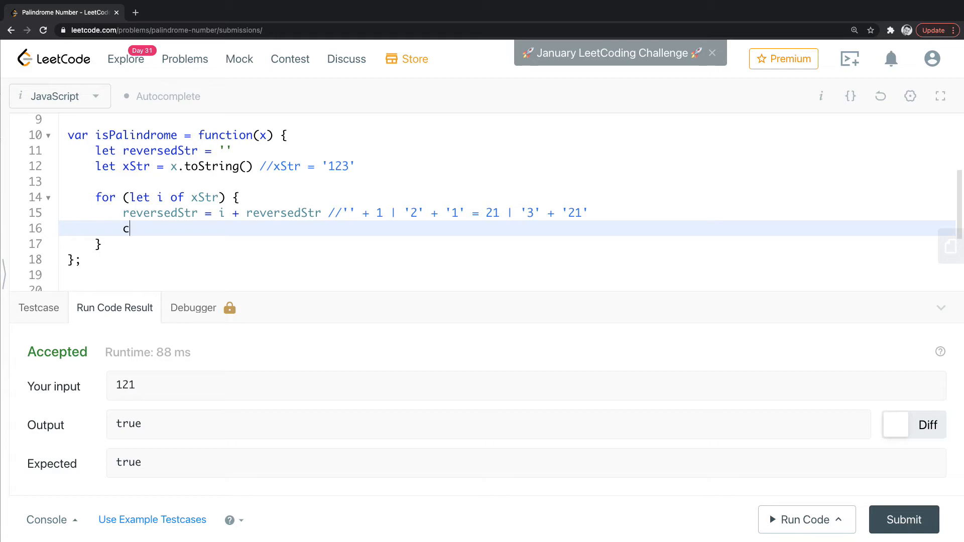
text(onsoel)
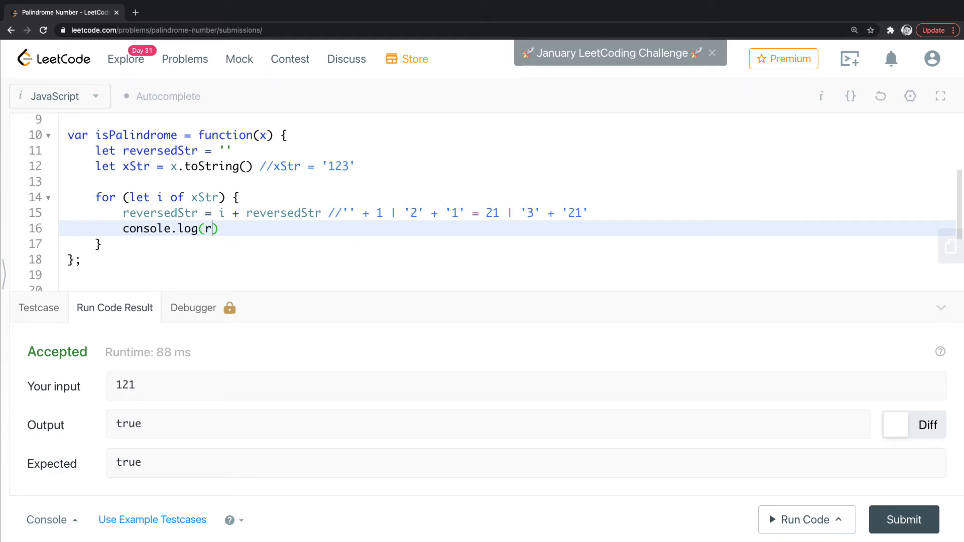
text(eversedStr)
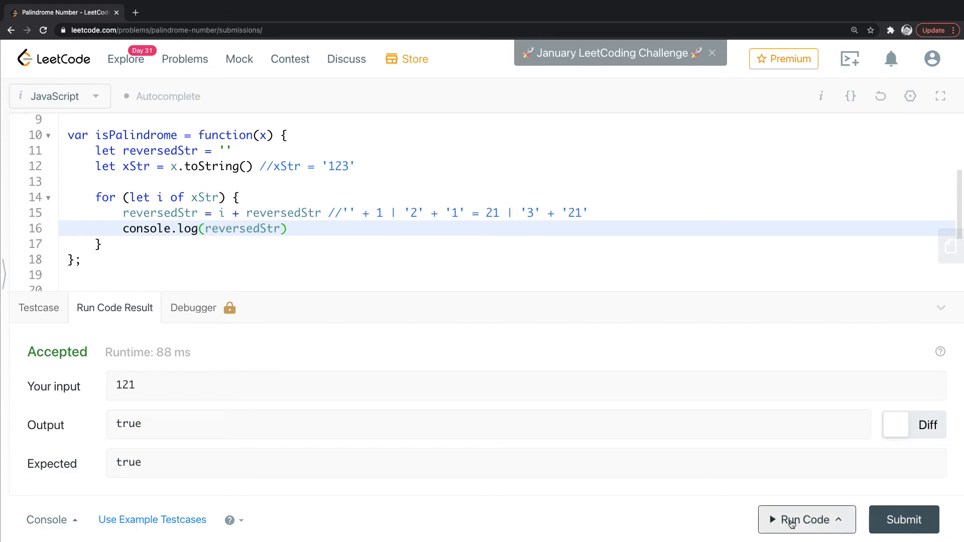
click(806, 519)
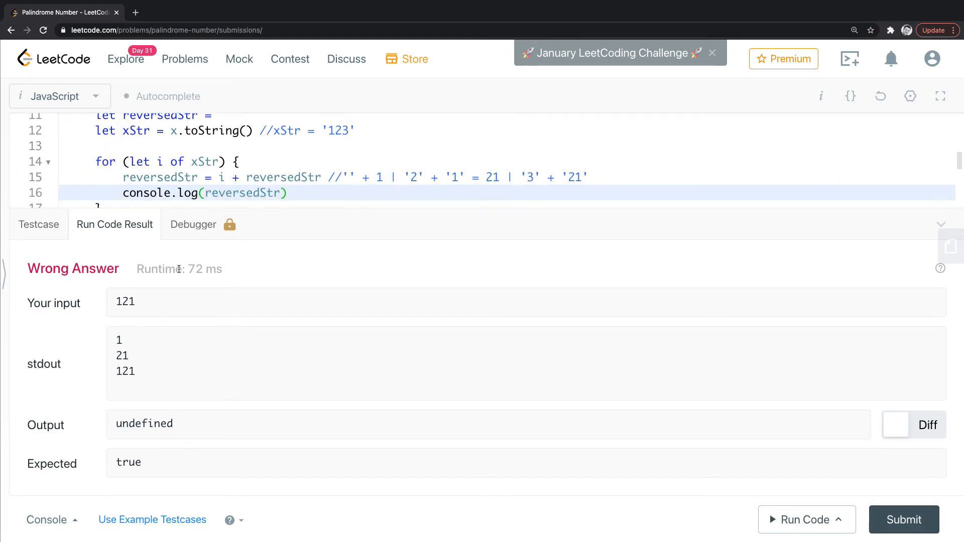
mouse_move(112, 359)
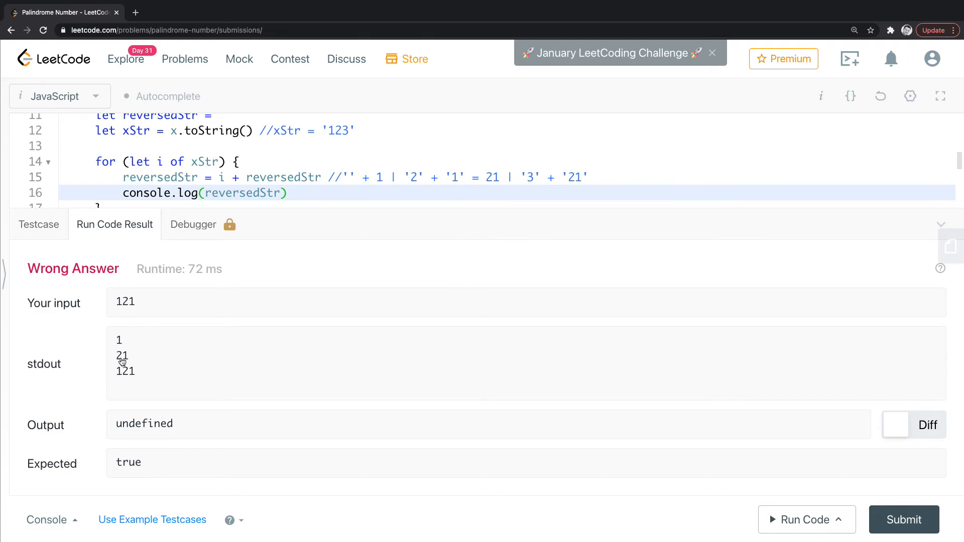
mouse_move(129, 378)
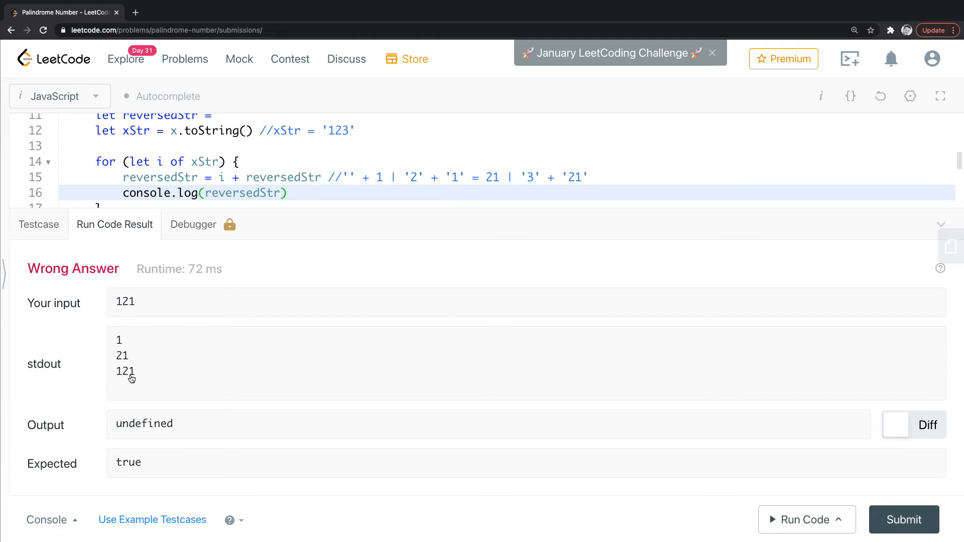
mouse_move(123, 343)
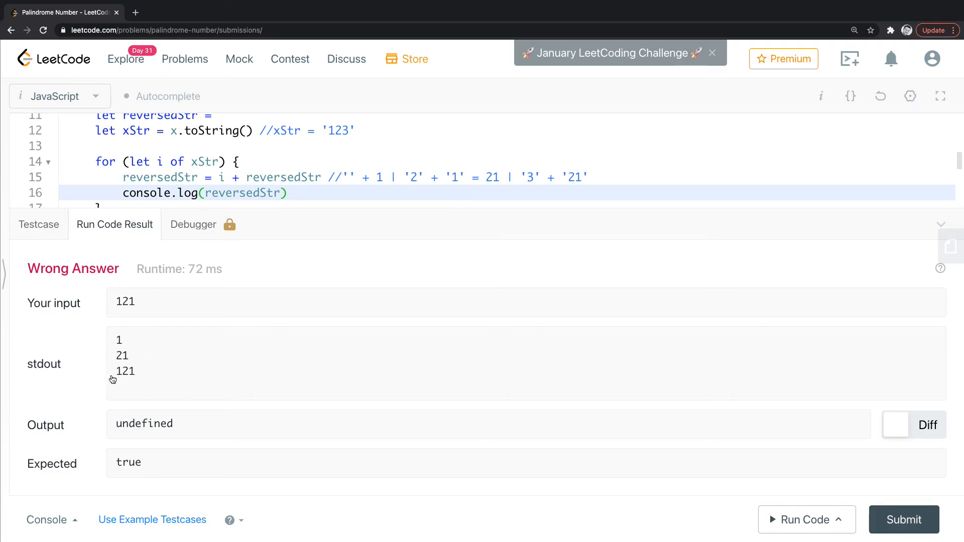
mouse_move(304, 187)
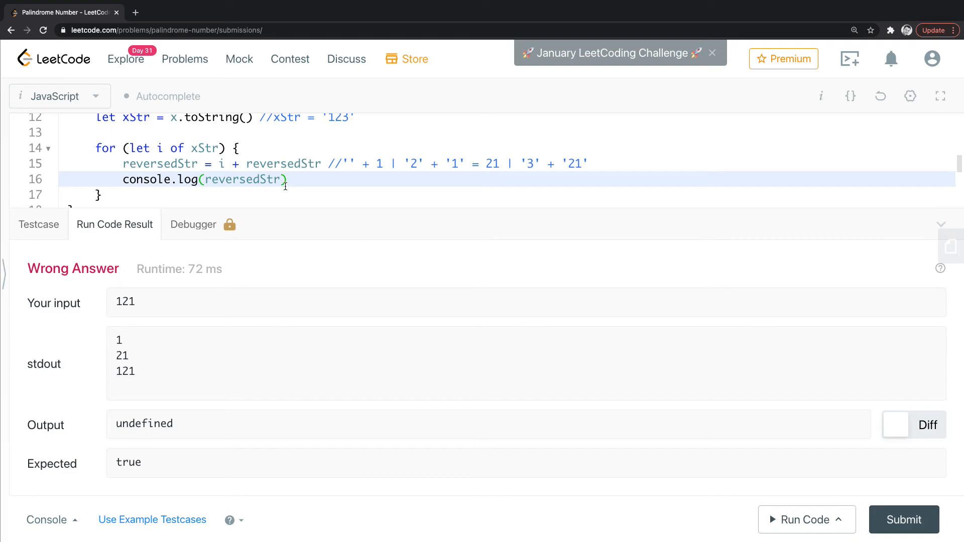
mouse_move(301, 183)
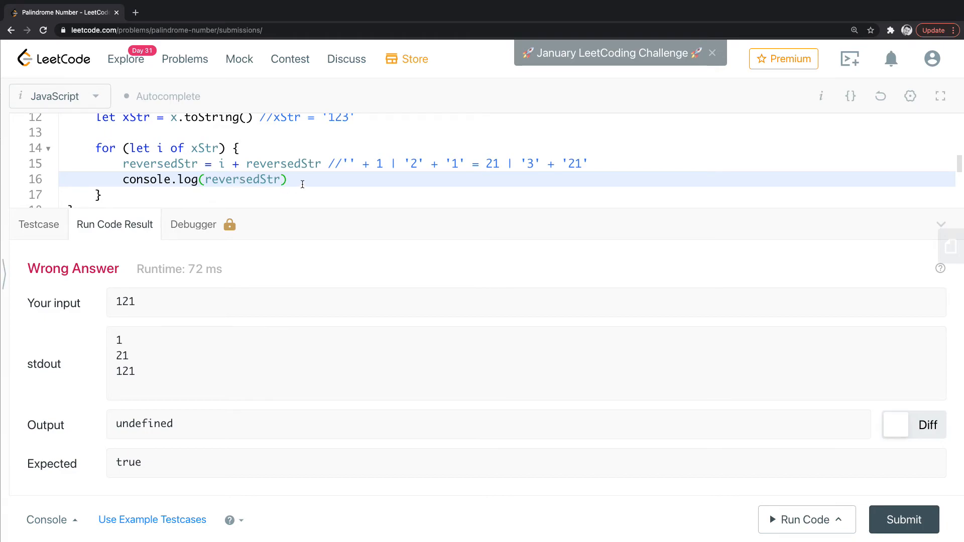
Comment out console.log, close the loop brace, and add return(reversedStr === xStr)
click(122, 180)
text(//)
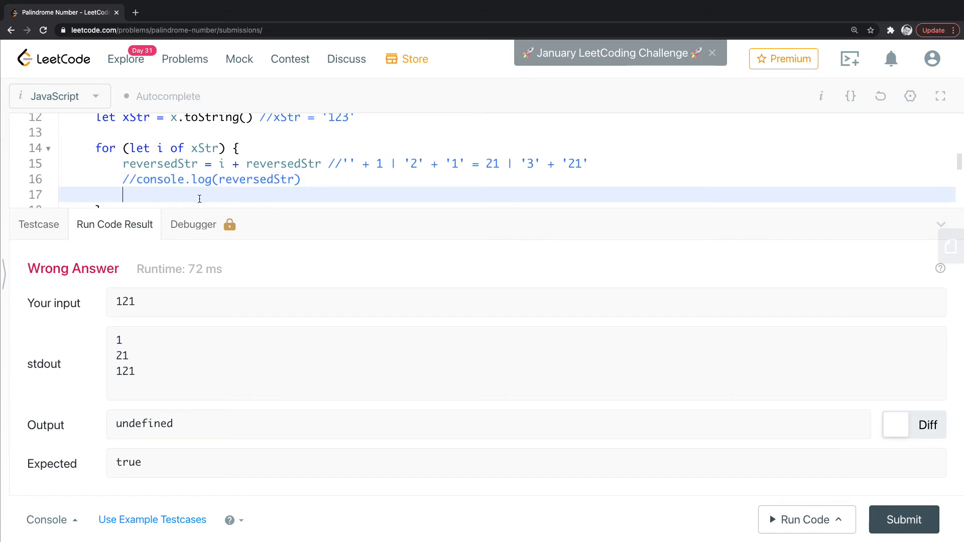
text(})
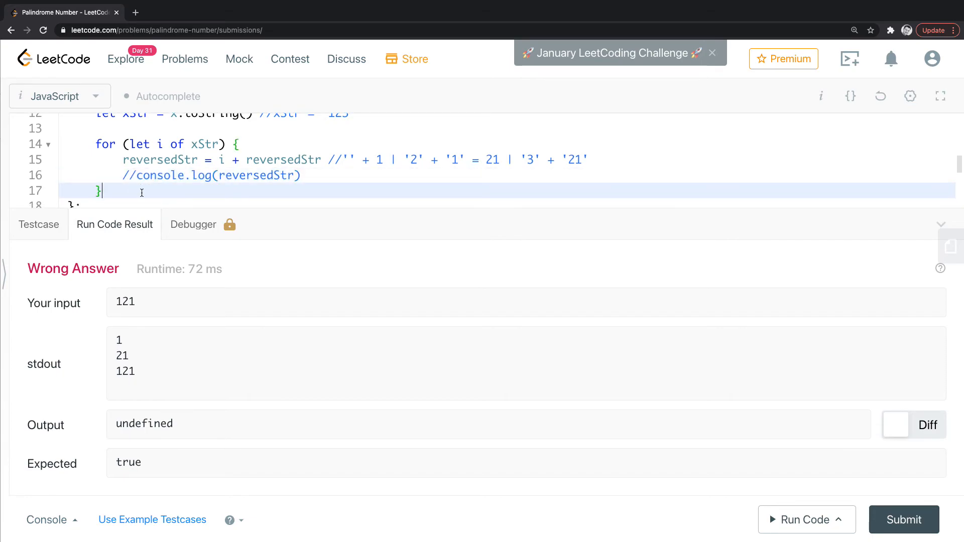
text(re)
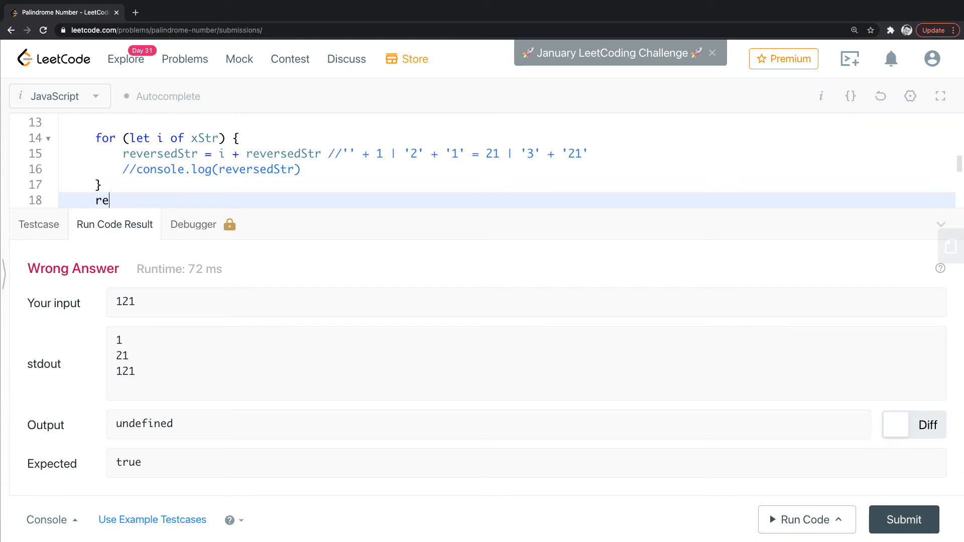
text(versed)
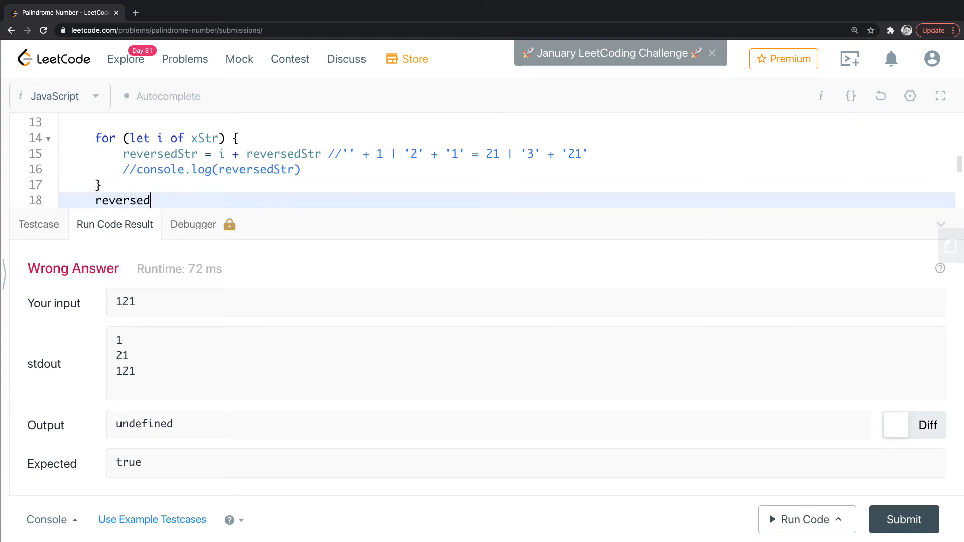
text(Str = x)
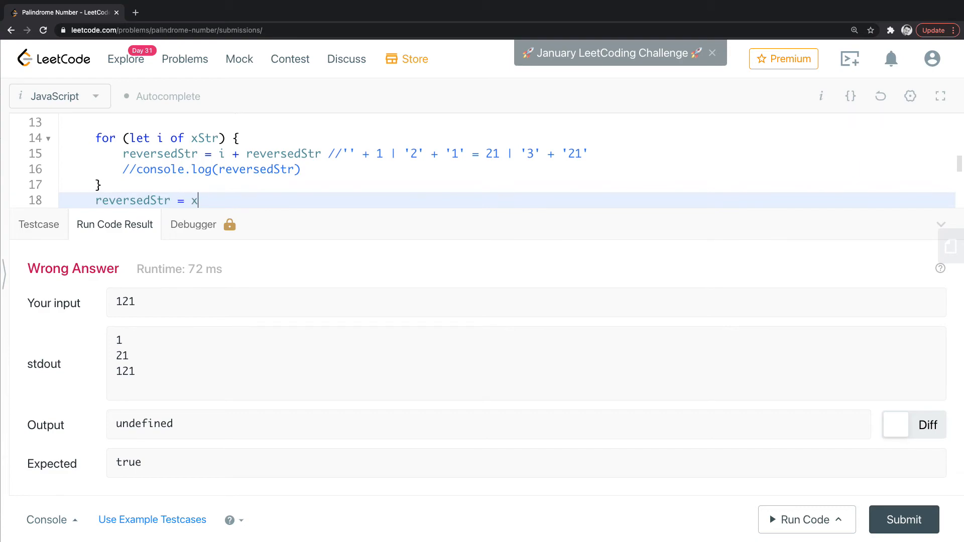
text(Str)
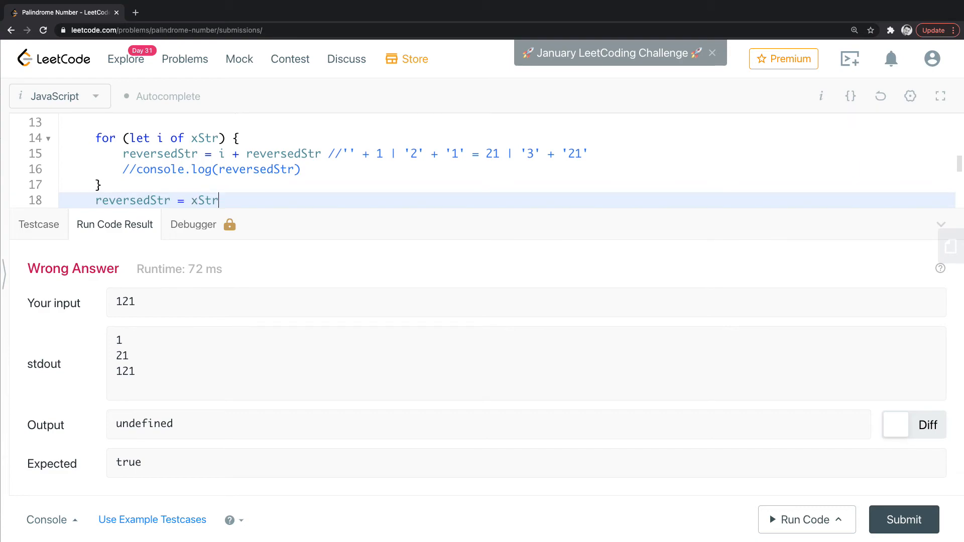
text(==)
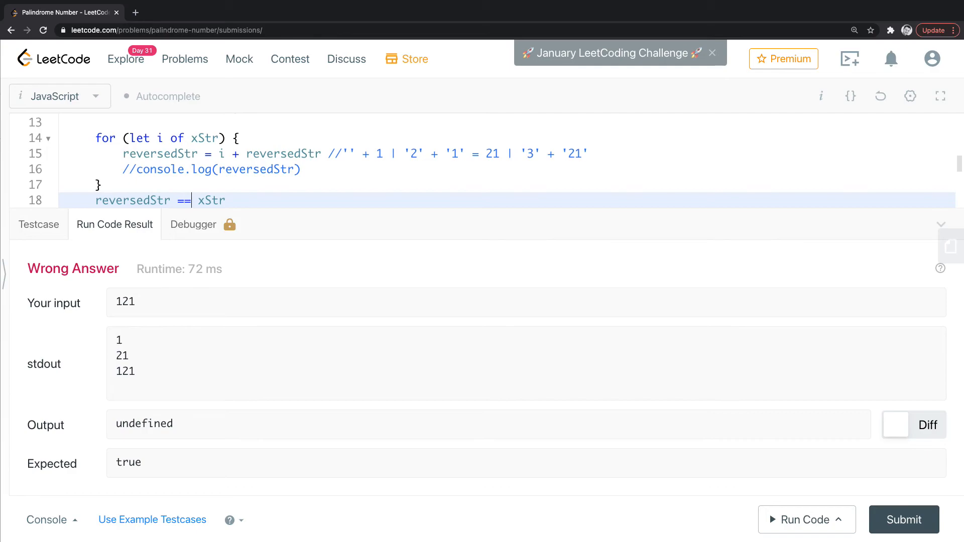
text(=)
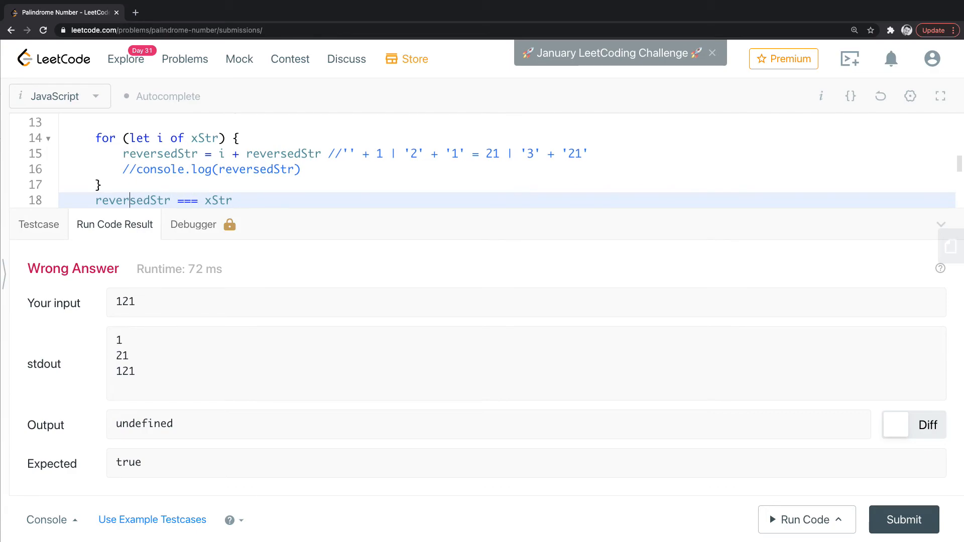
text(return)
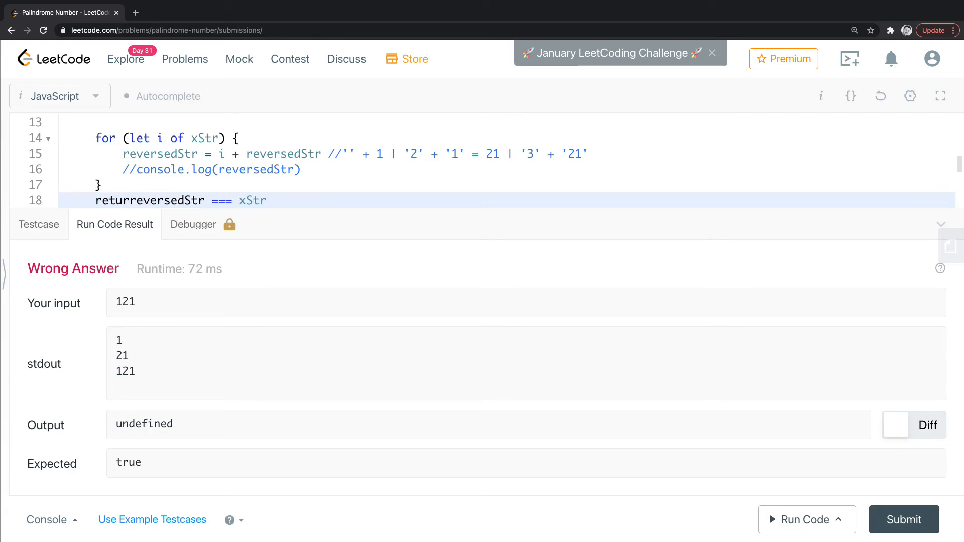
text(()
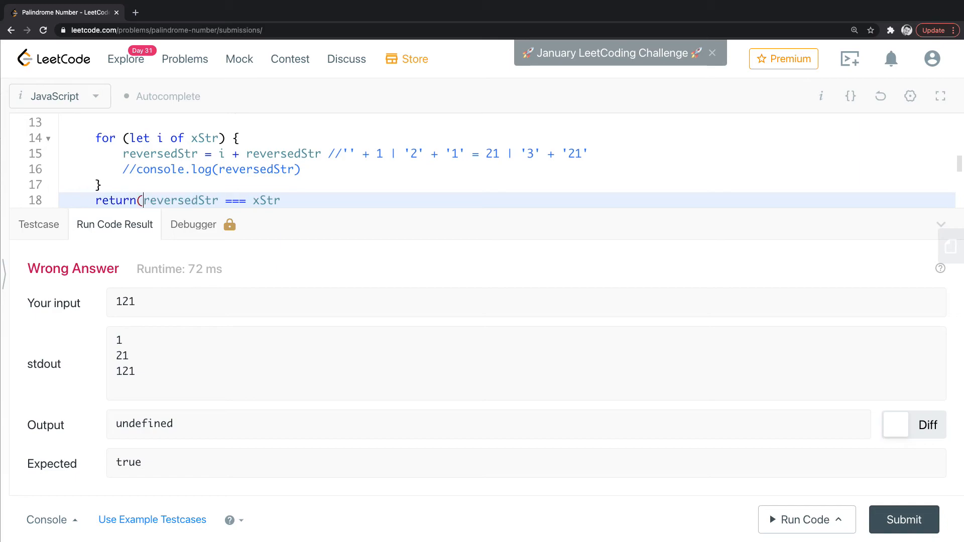
text())
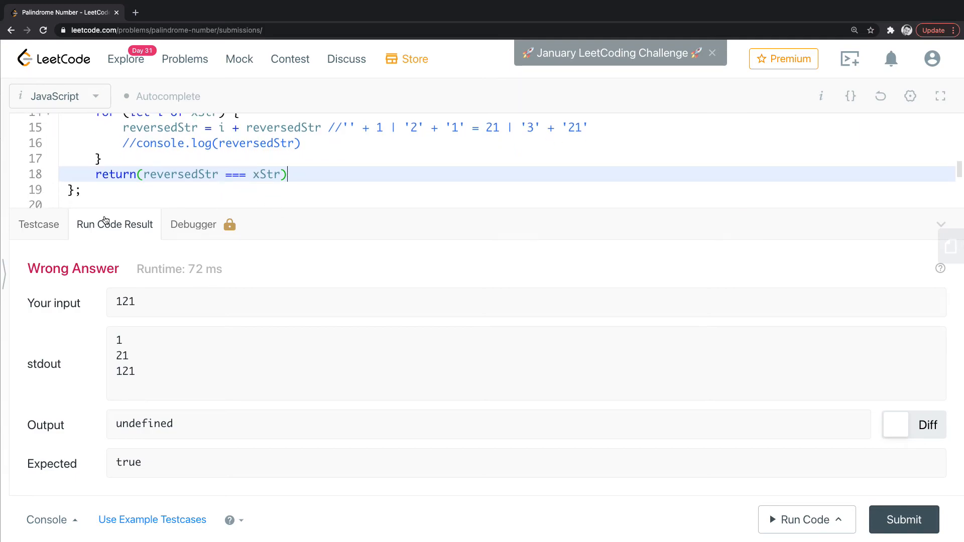
mouse_move(904, 519)
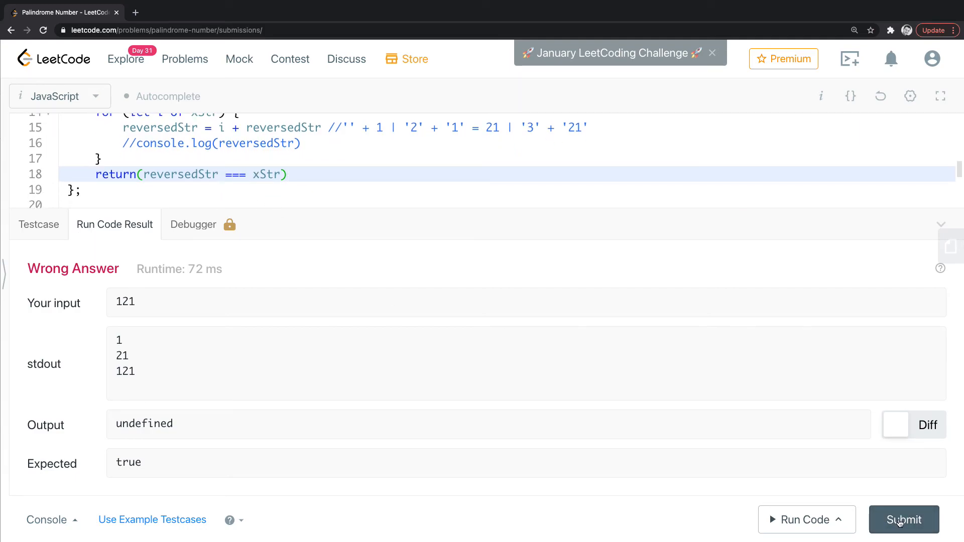
Submit the loop solution, view its Accepted result (260 ms, 48.7 MB), then the Testcase tab
click(904, 520)
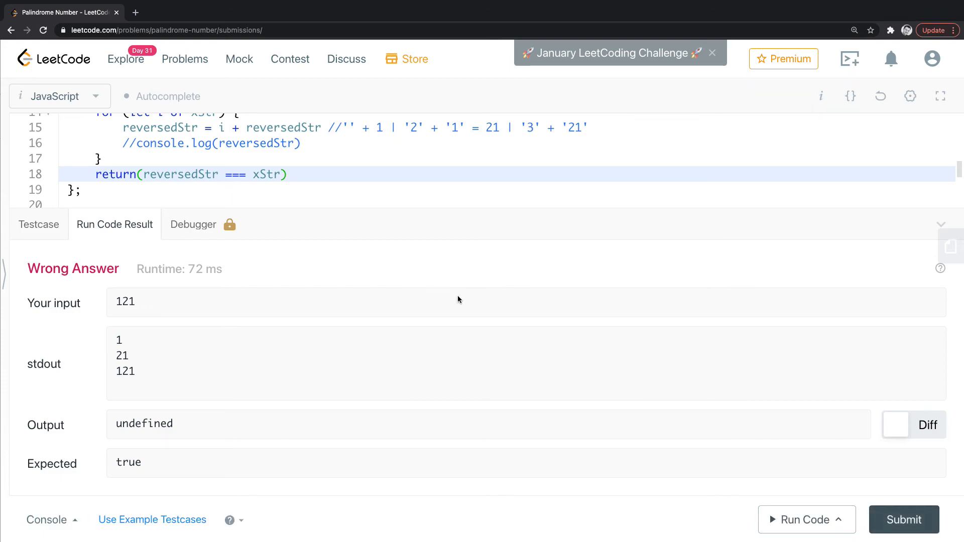
mouse_move(277, 268)
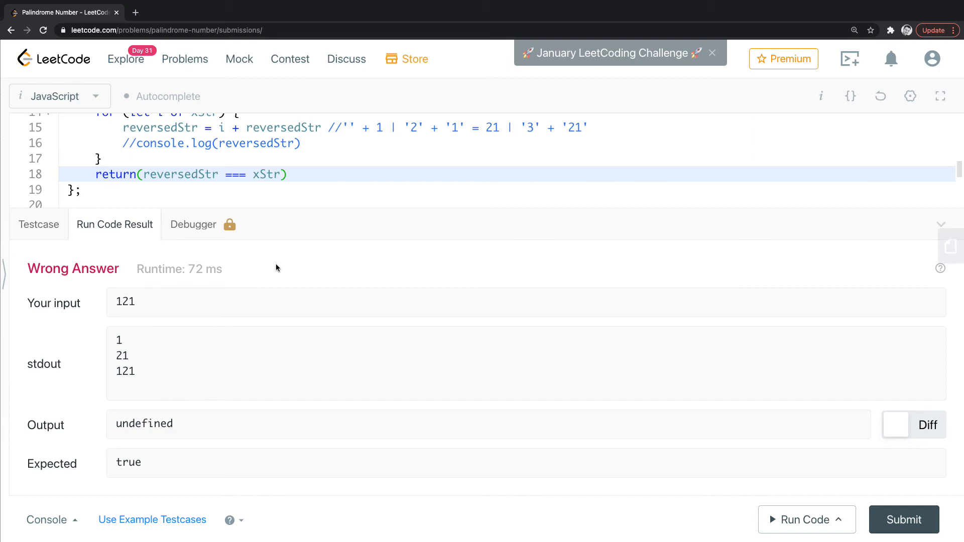
scroll(up, 3)
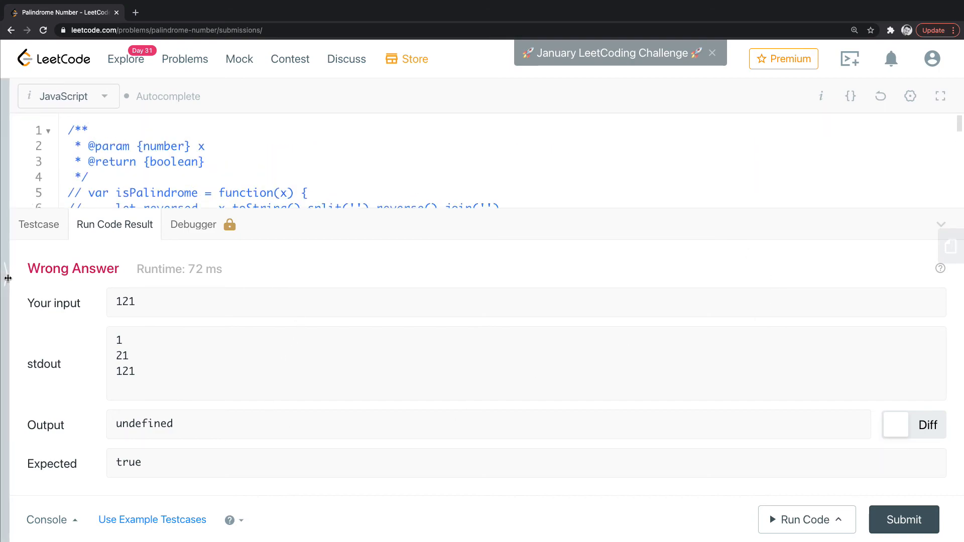
click(904, 520)
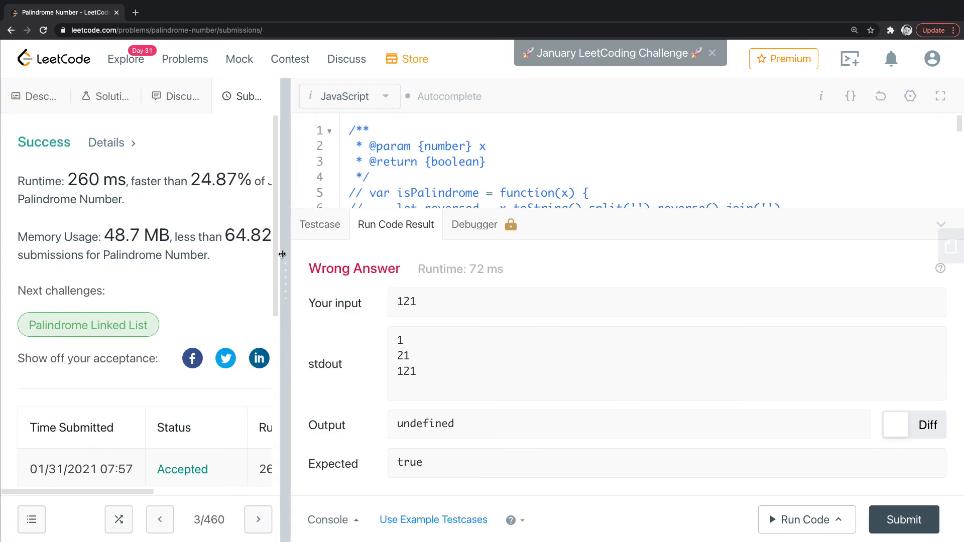
click(320, 339)
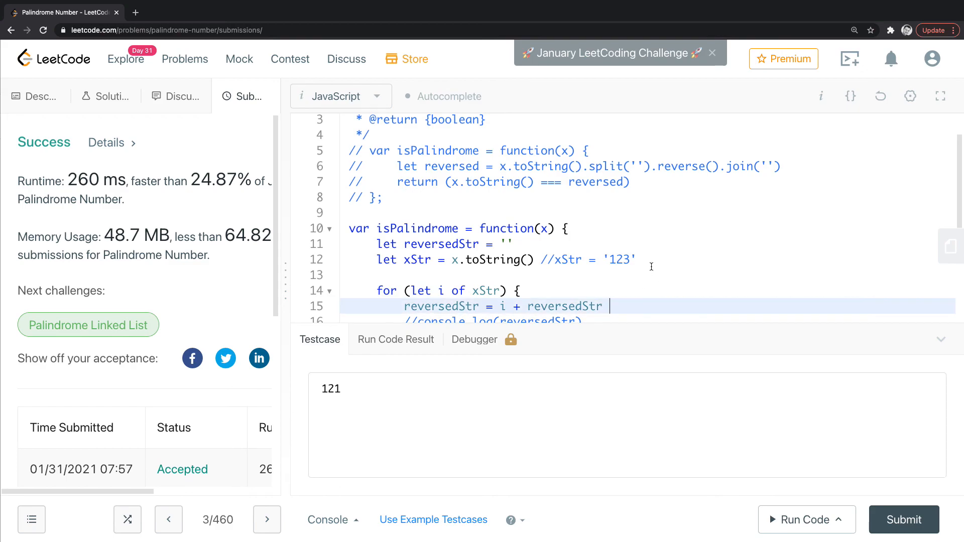
Scroll through the code and place the cursor in the commented-out split/reverse/join solution
scroll(down, 3)
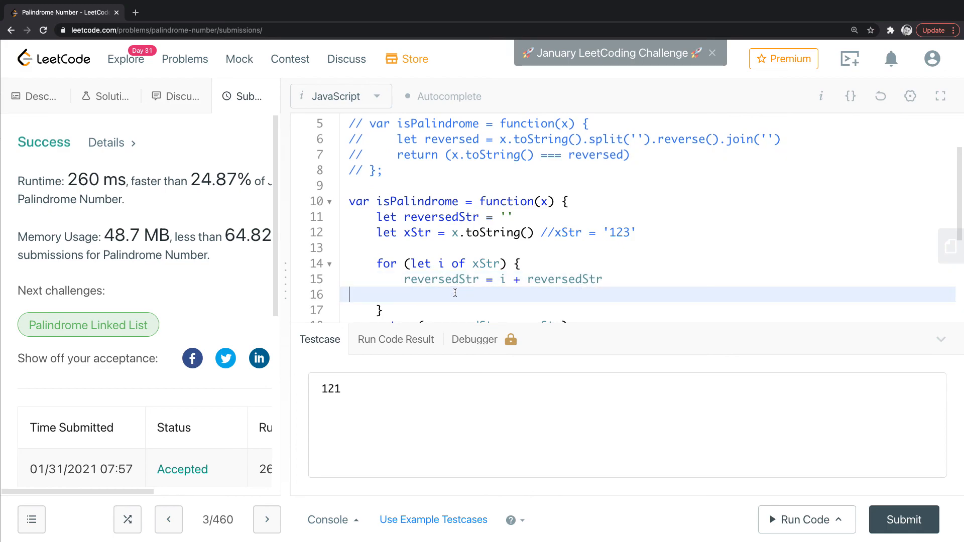
scroll(up, 3)
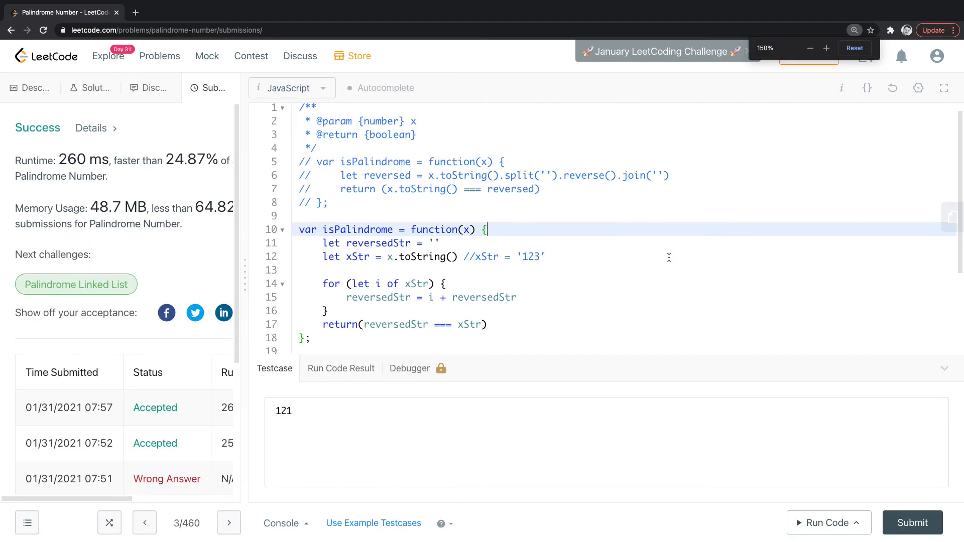
click(341, 202)
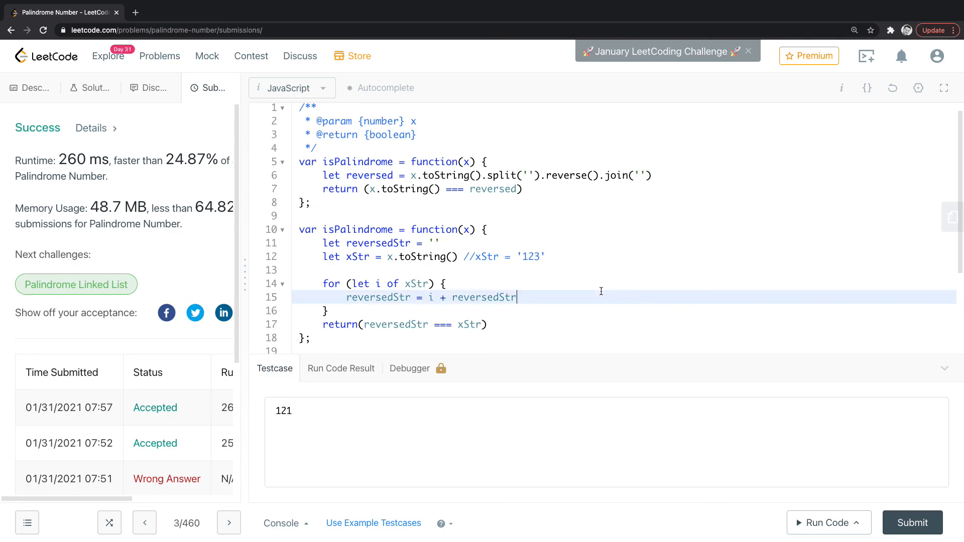
mouse_move(677, 256)
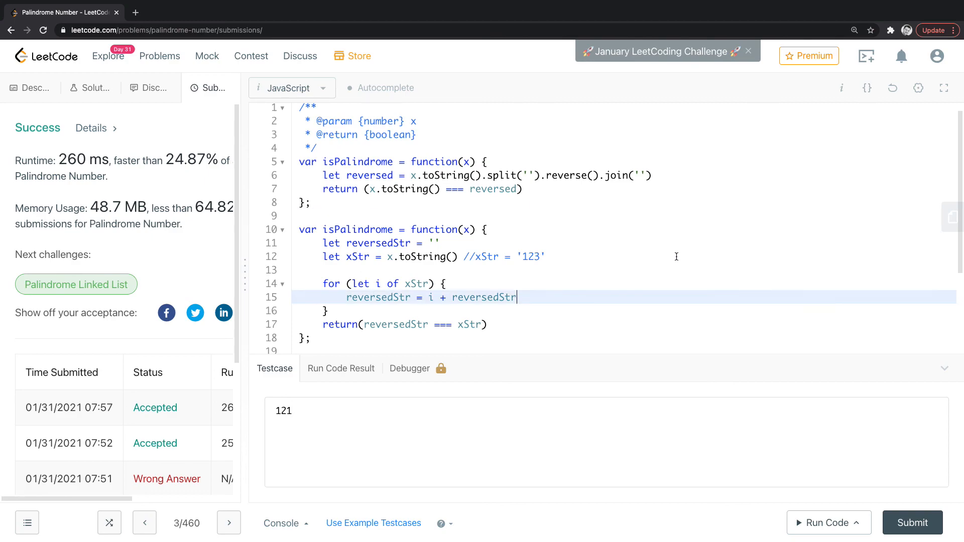